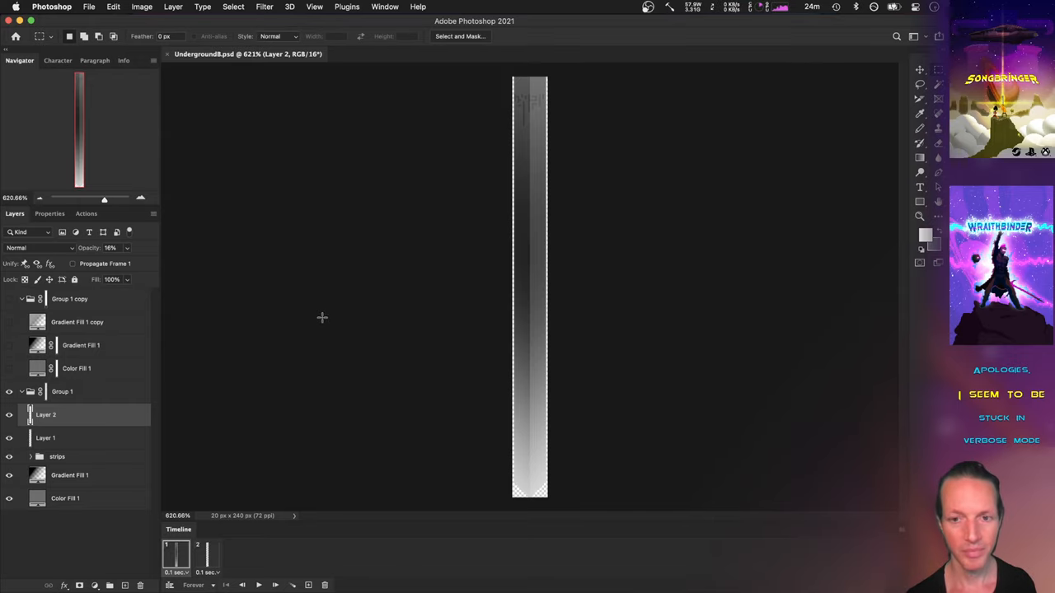
pyautogui.moveTo(354, 302)
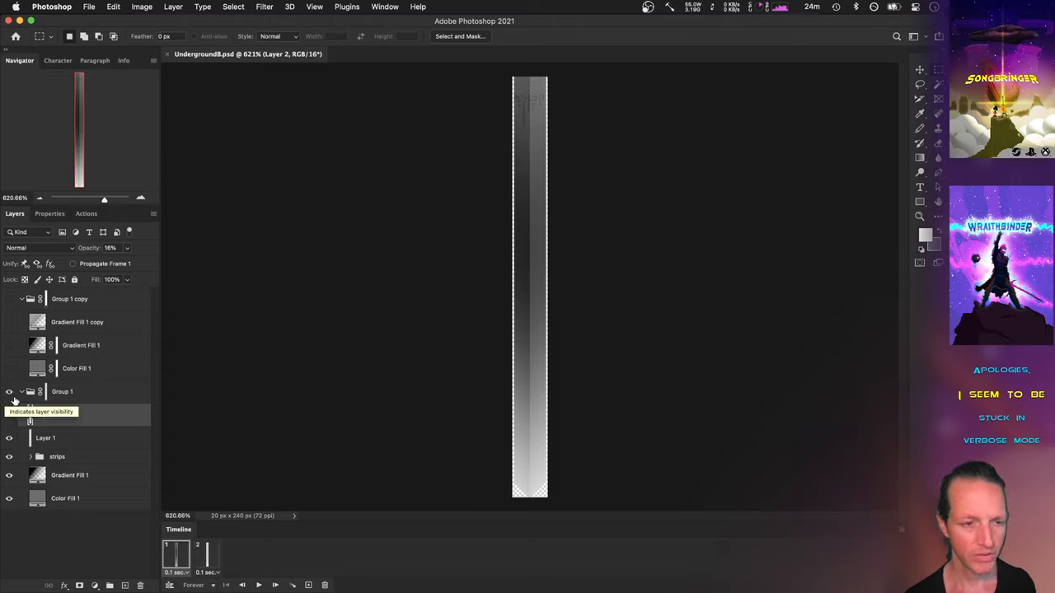
# Toggle a layer's visibility, then mirror the pillar texture canvas with Flip Horizontal
pyautogui.click(9, 416)
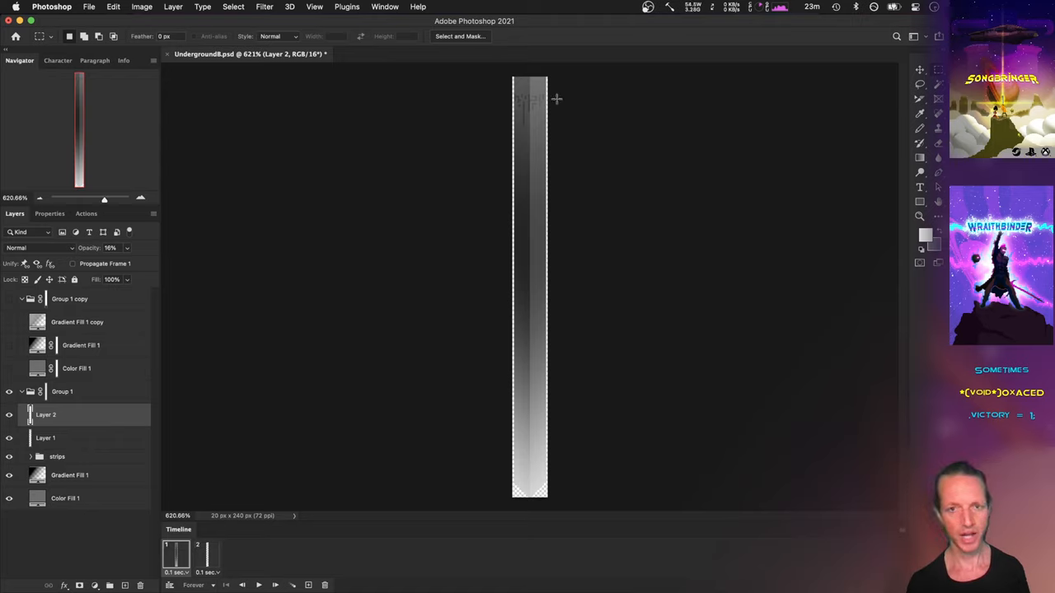
pyautogui.moveTo(629, 165)
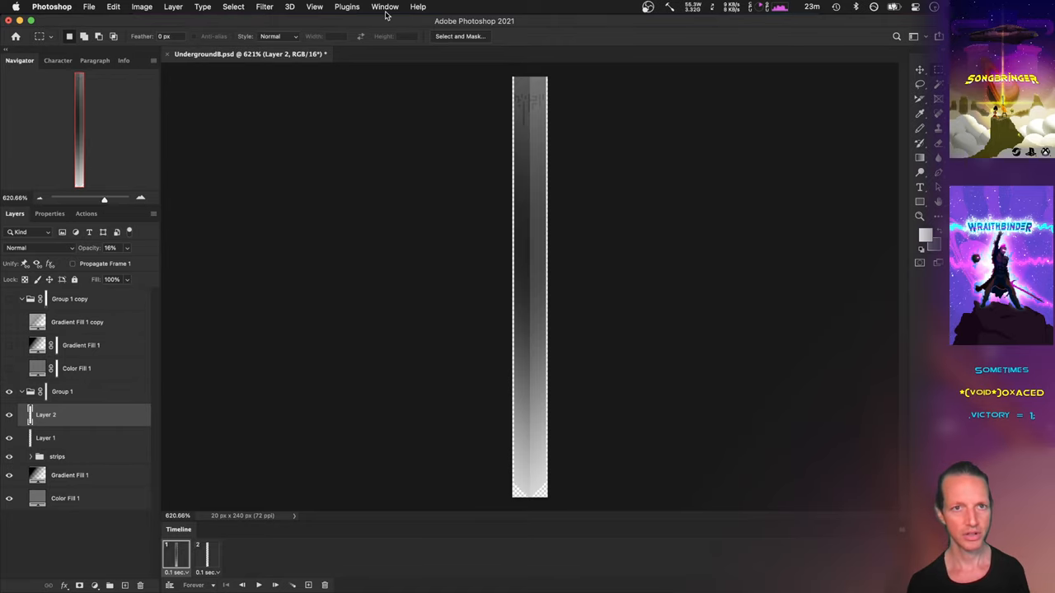
pyautogui.click(313, 6)
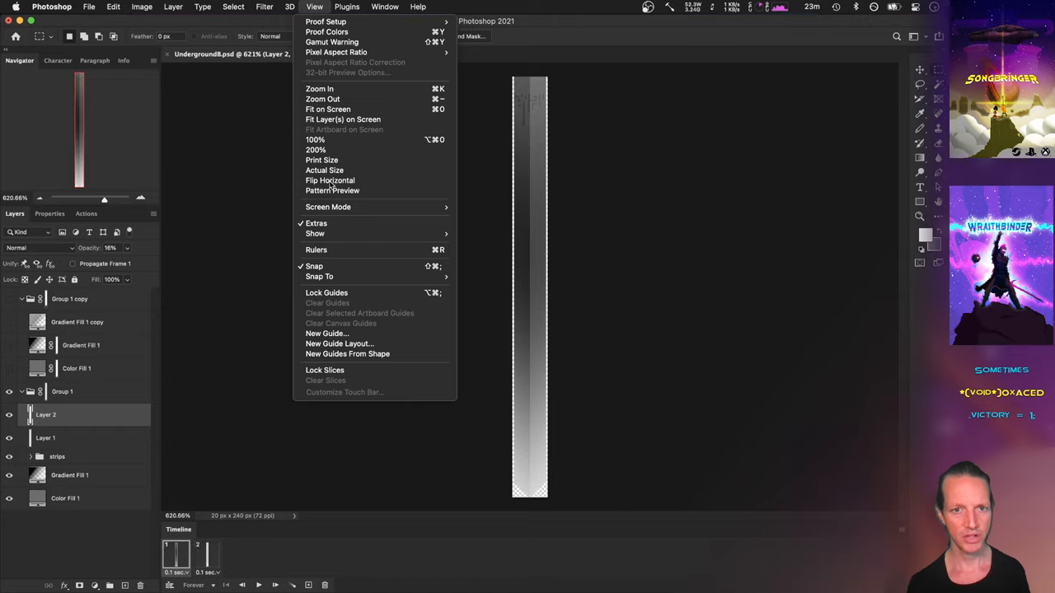
pyautogui.click(329, 179)
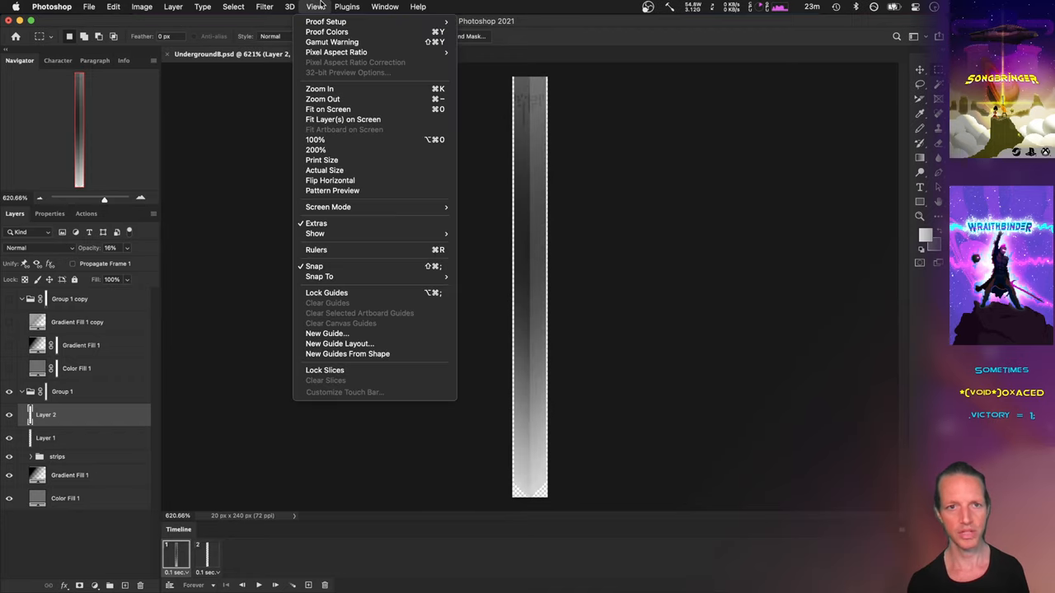
pyautogui.moveTo(330, 180)
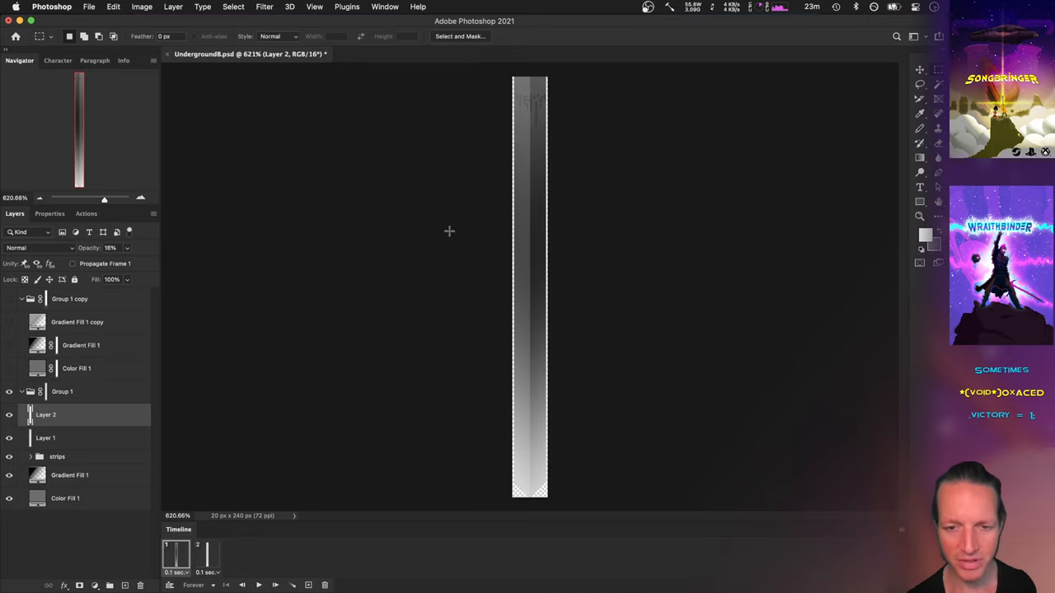
pyautogui.moveTo(435, 99)
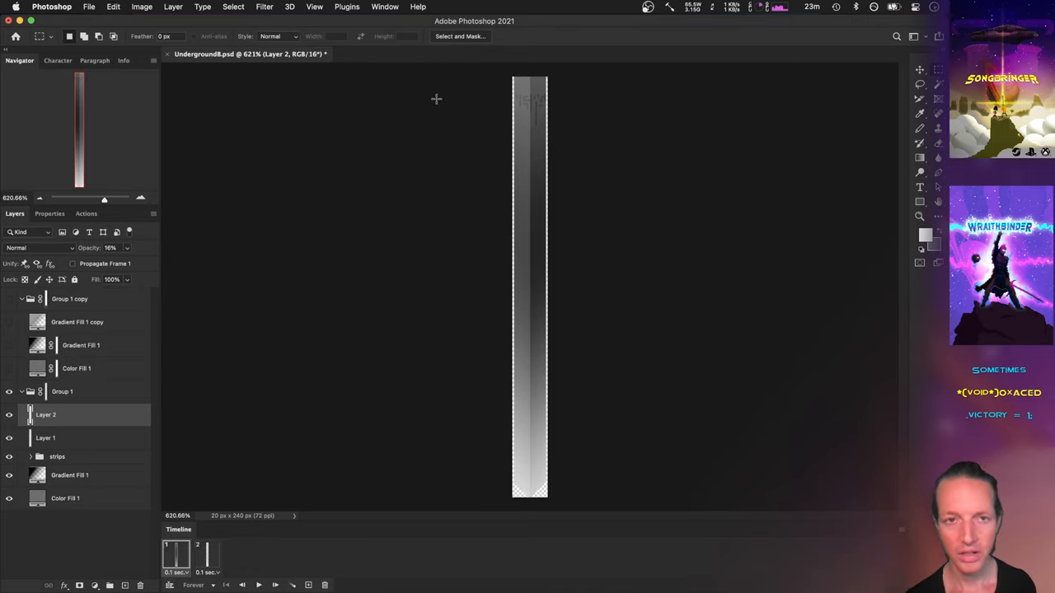
pyautogui.moveTo(521, 89)
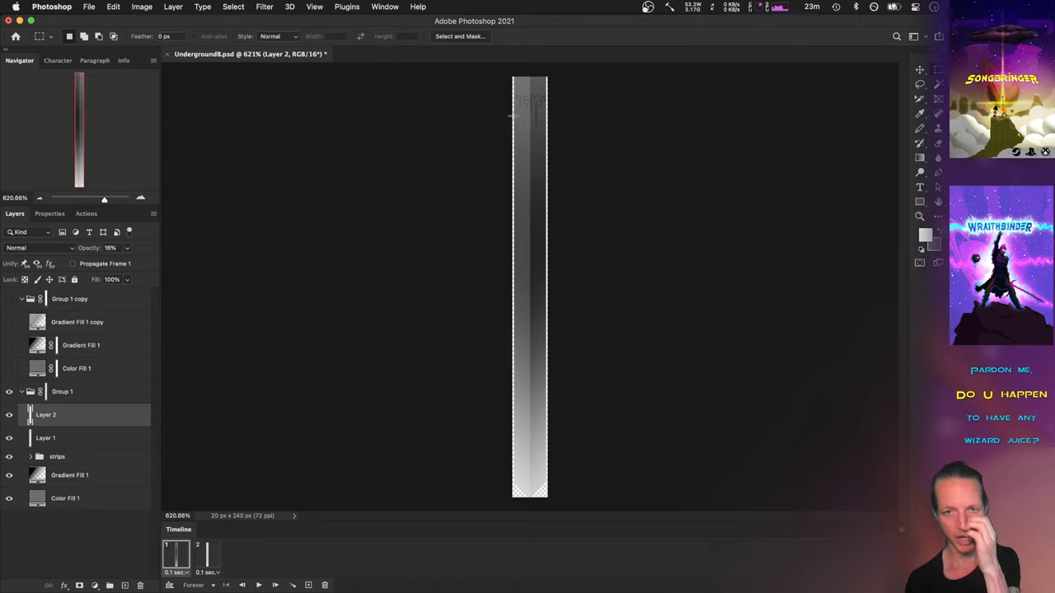
pyautogui.moveTo(538, 295)
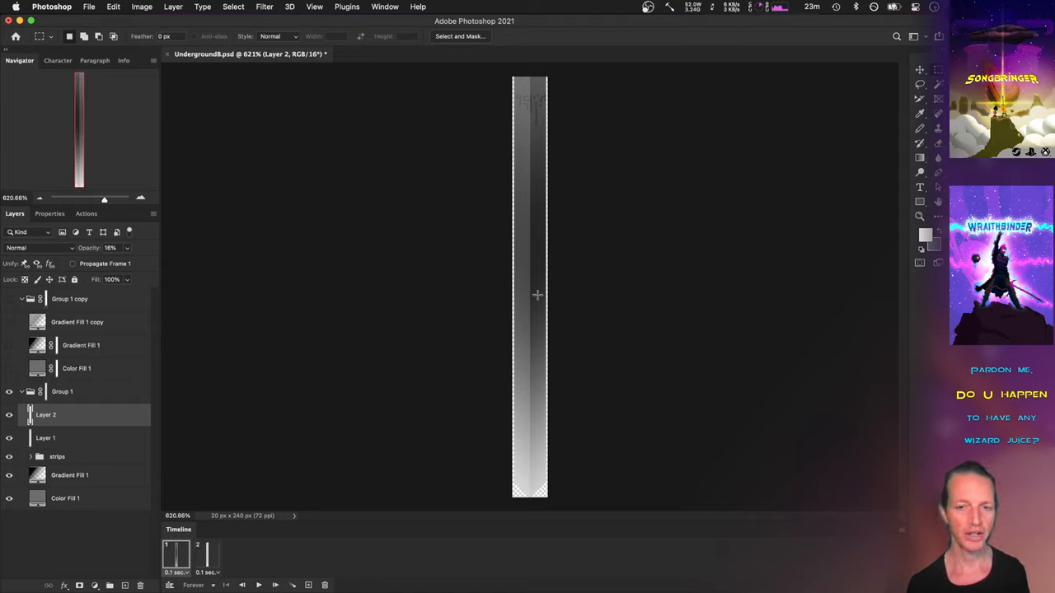
pyautogui.moveTo(524, 184)
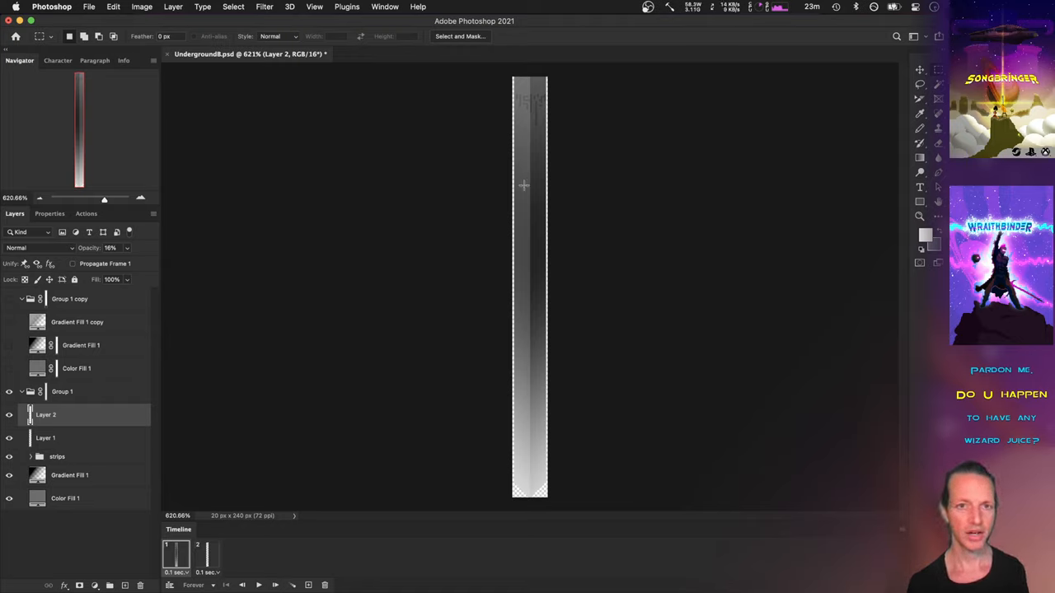
# Turn off the horizontal flip again and hide Layer 2 of the pillar texture
pyautogui.click(313, 7)
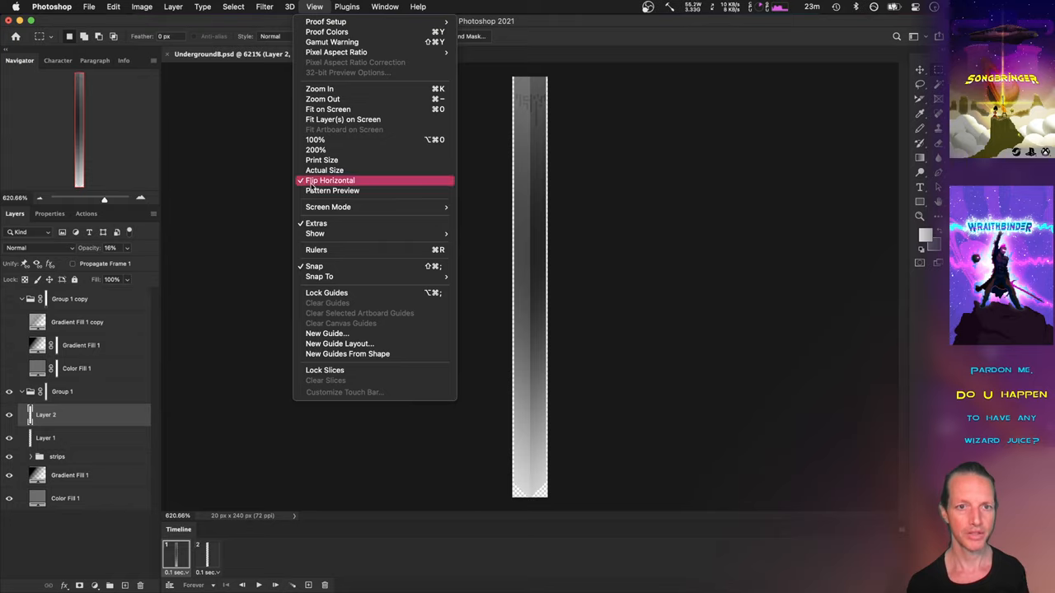
pyautogui.click(330, 180)
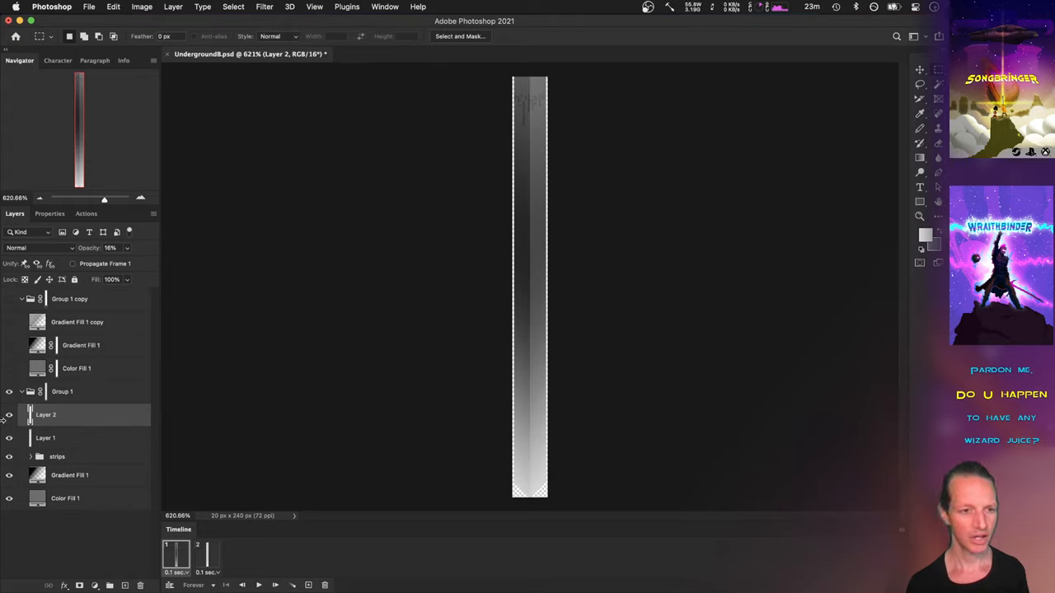
pyautogui.click(10, 415)
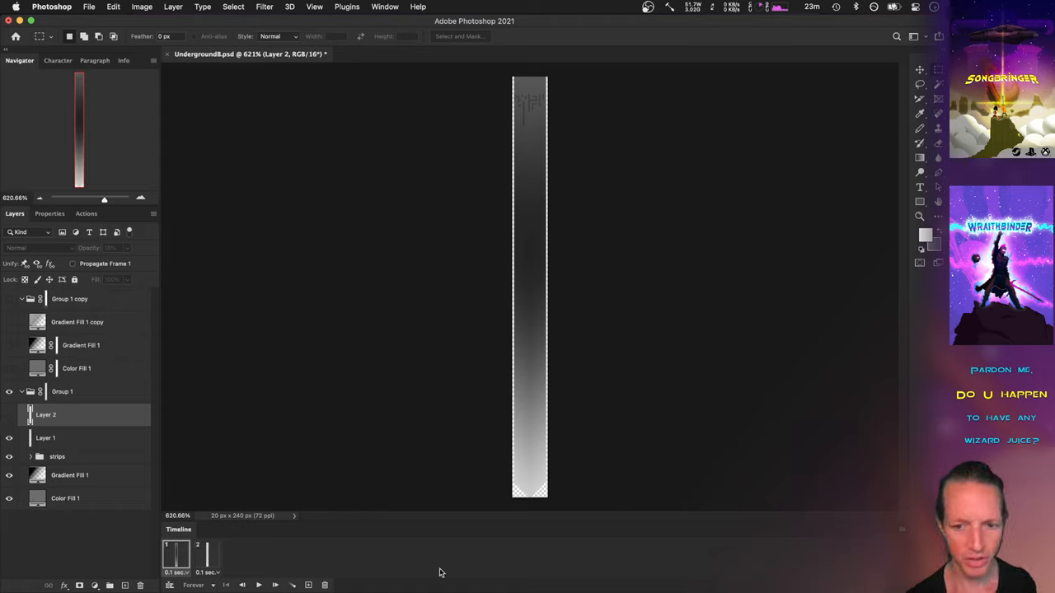
# Make Layer 2 of the pillar texture visible again
pyautogui.moveTo(512, 477); pyautogui.dragTo(525, 485)
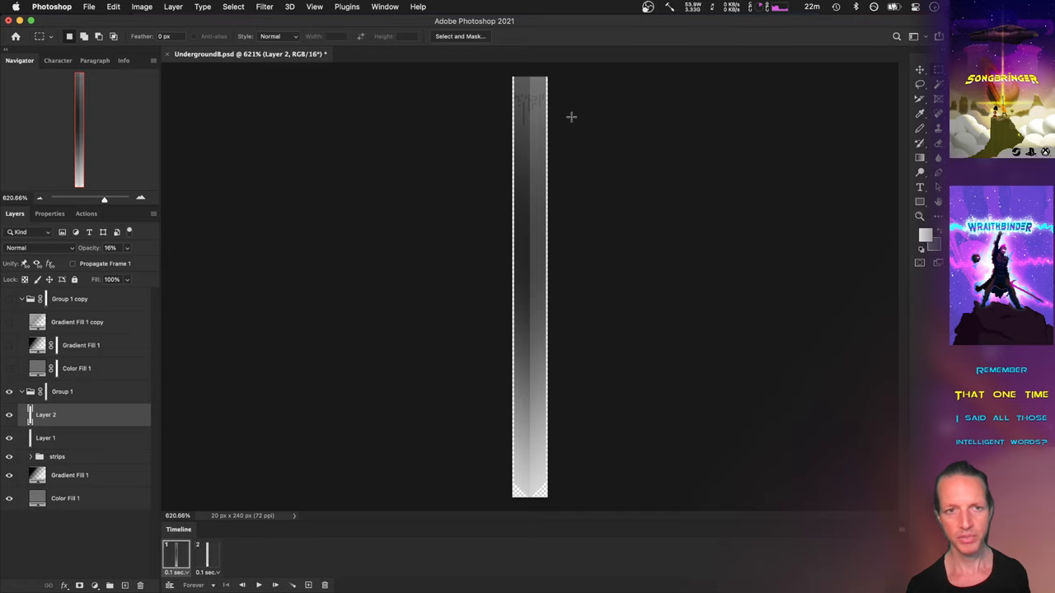
pyautogui.click(287, 297)
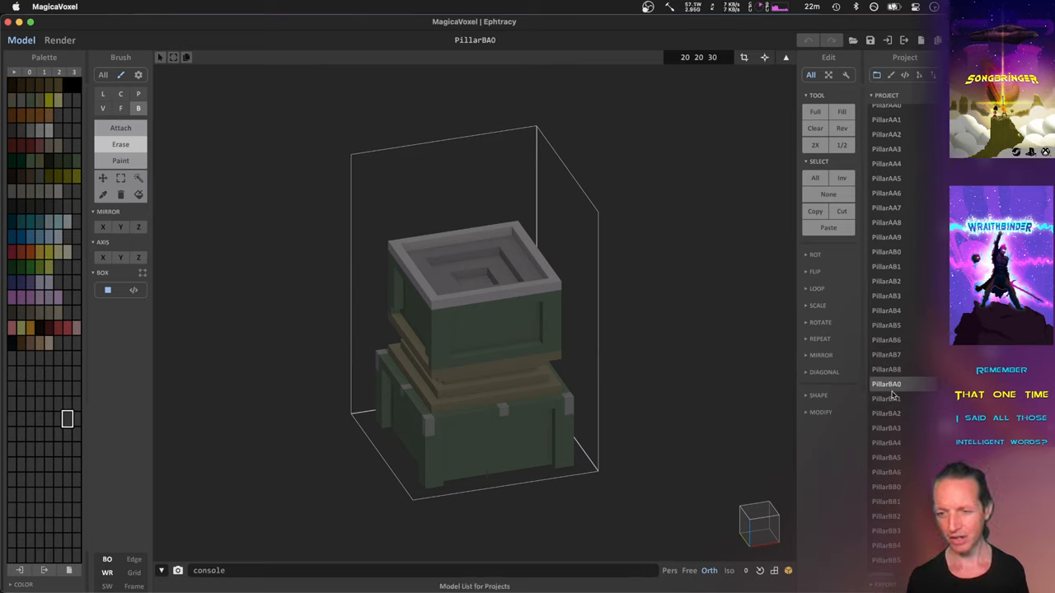
pyautogui.moveTo(889, 376)
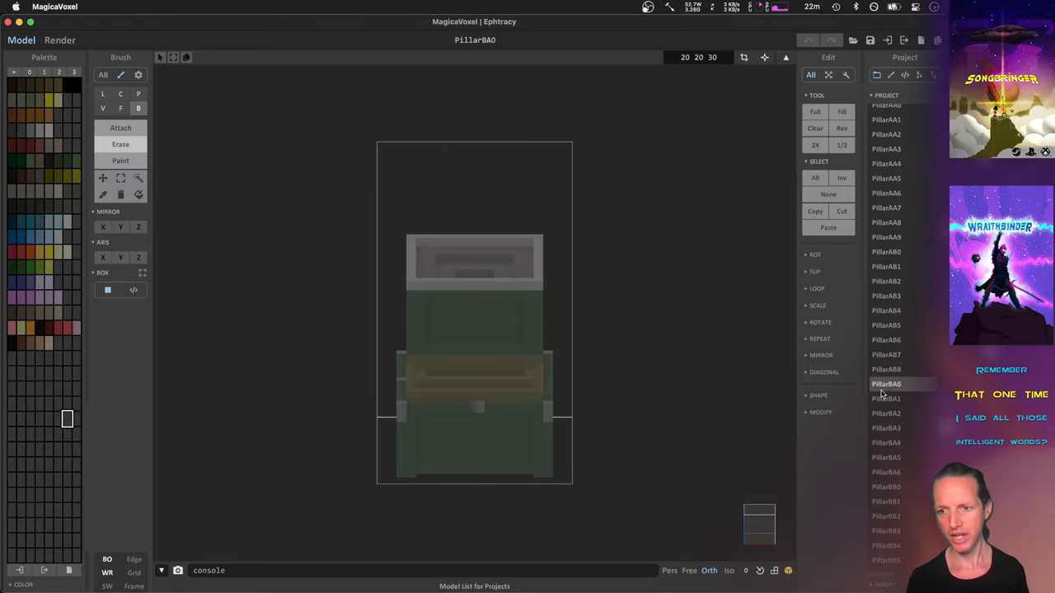
pyautogui.moveTo(907, 415)
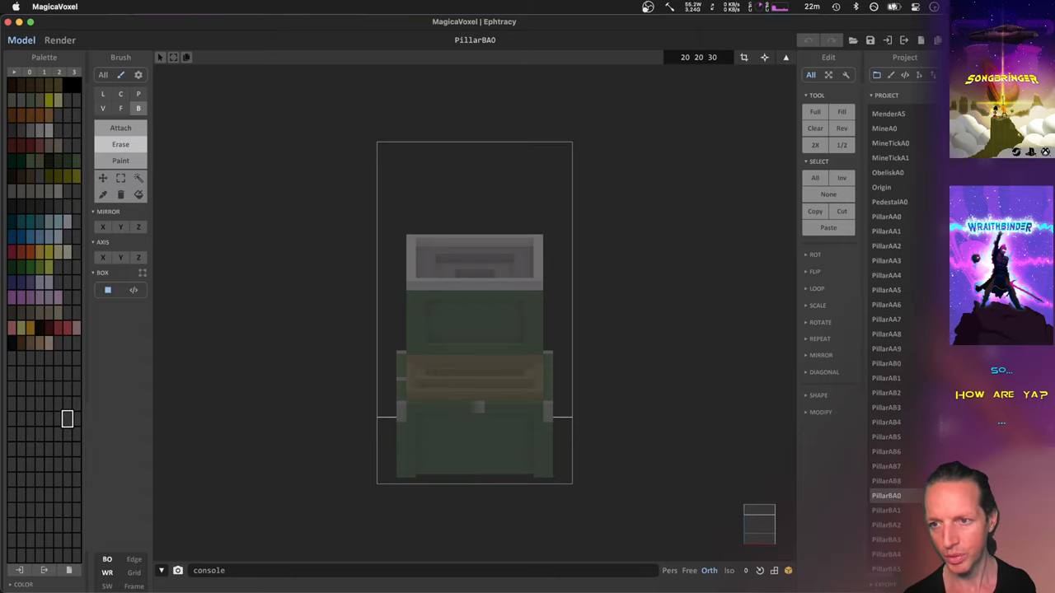
# Load the grey stone PillarAA0 model from the Project list
pyautogui.click(887, 216)
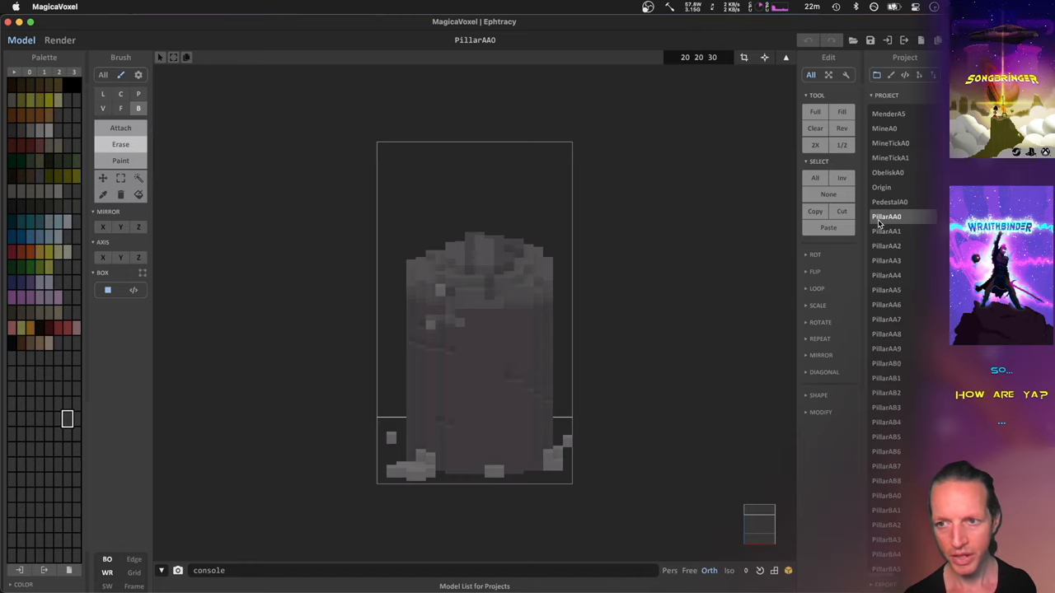
pyautogui.moveTo(880, 224)
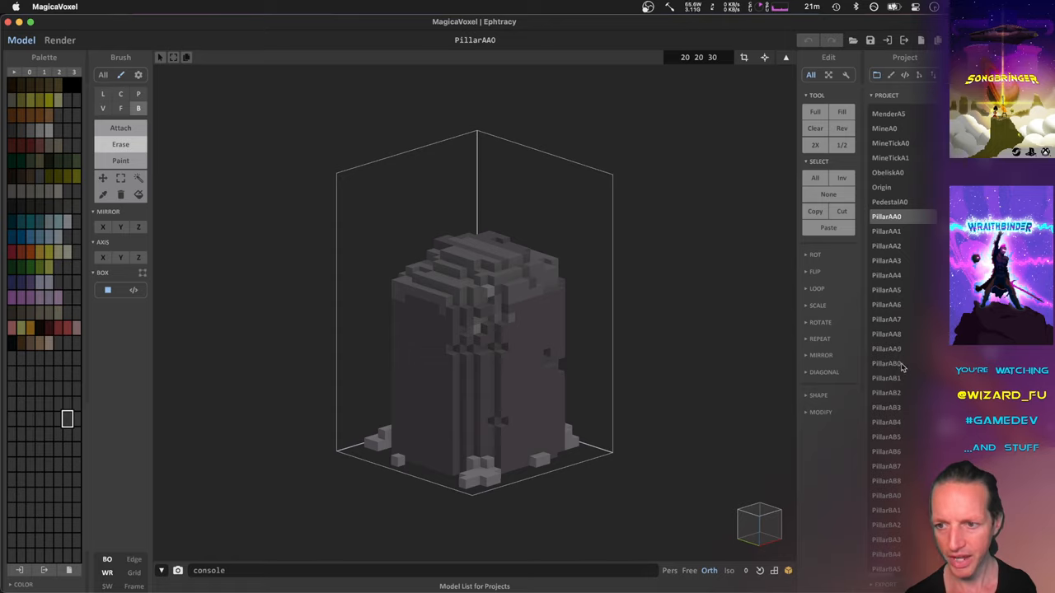
# View PillarAB0, then return to the green PillarBA0 pillar and orbit it from several angles
pyautogui.click(886, 365)
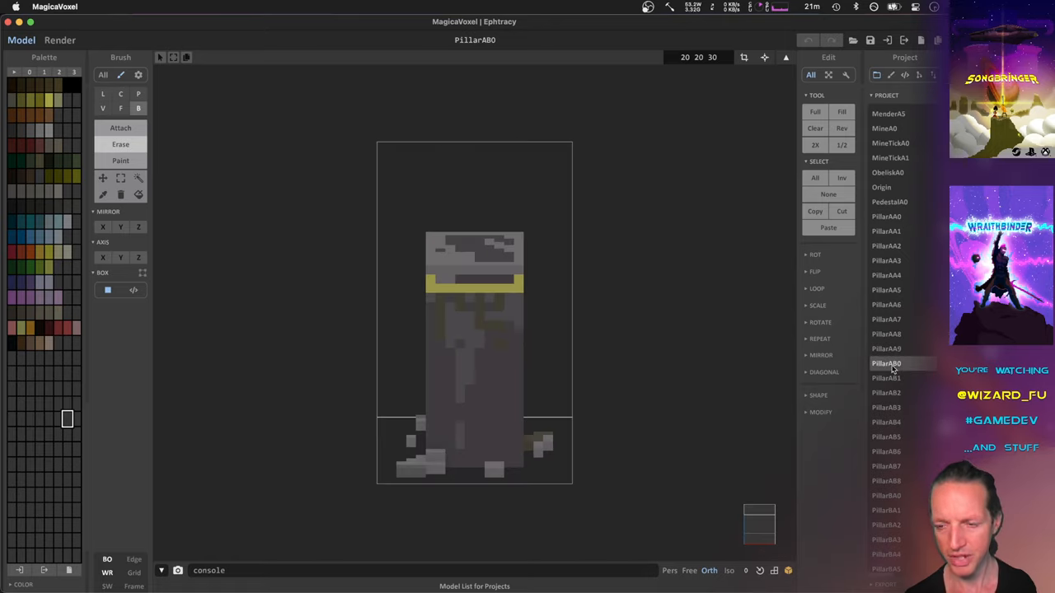
pyautogui.moveTo(460, 364)
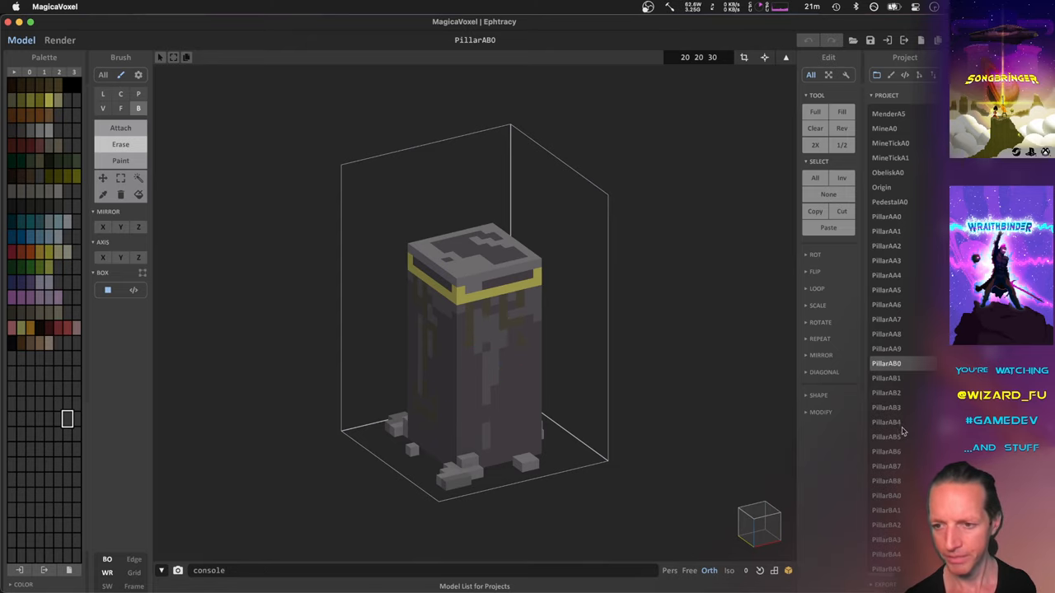
pyautogui.scroll(-3)
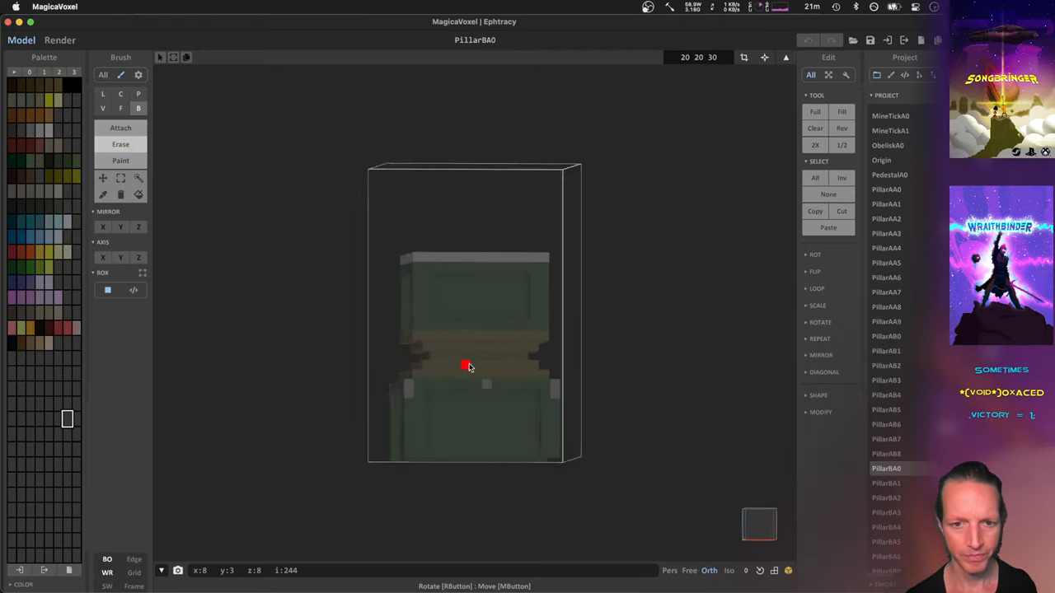
pyautogui.moveTo(469, 366); pyautogui.dragTo(392, 390)
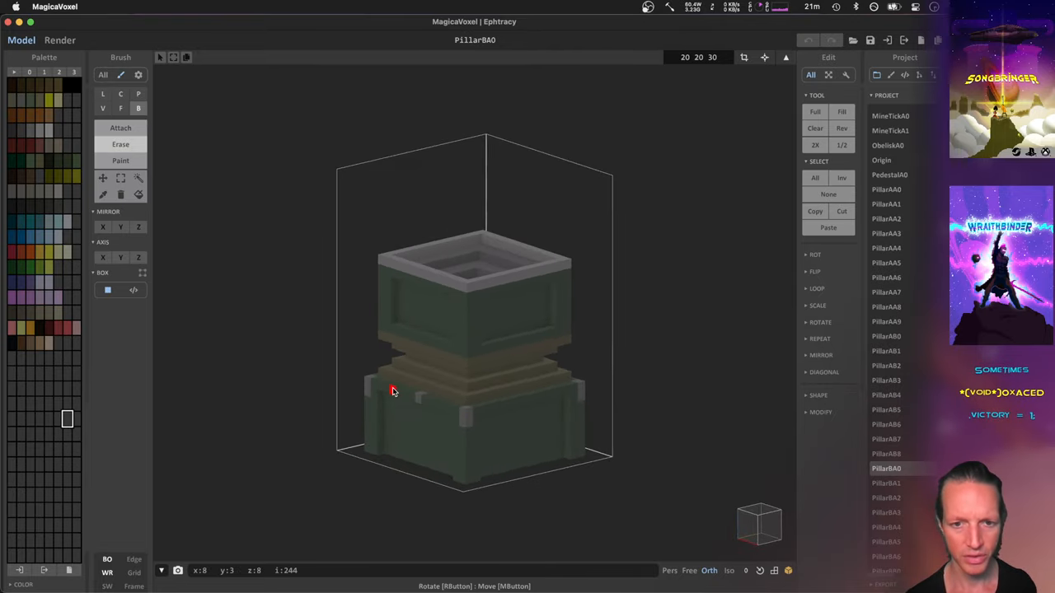
pyautogui.moveTo(392, 392); pyautogui.dragTo(452, 383)
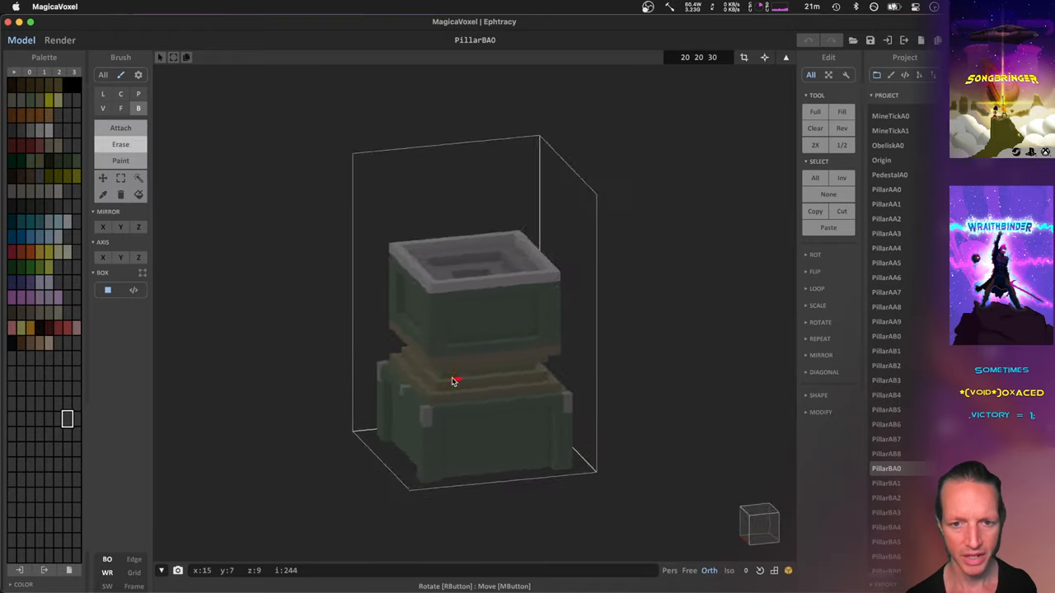
pyautogui.moveTo(453, 379); pyautogui.dragTo(425, 359)
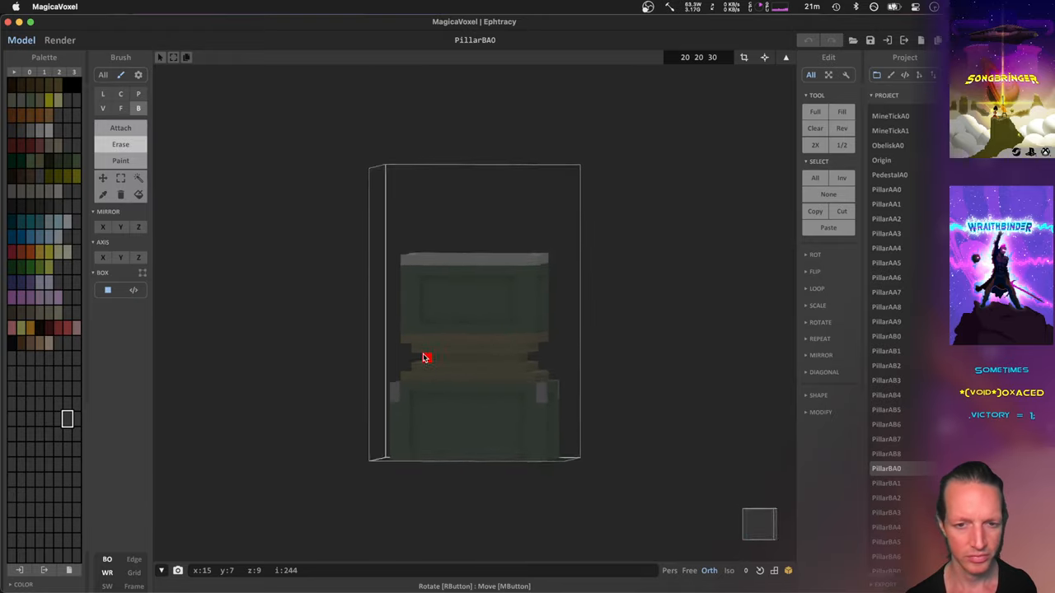
pyautogui.moveTo(427, 358); pyautogui.dragTo(427, 372)
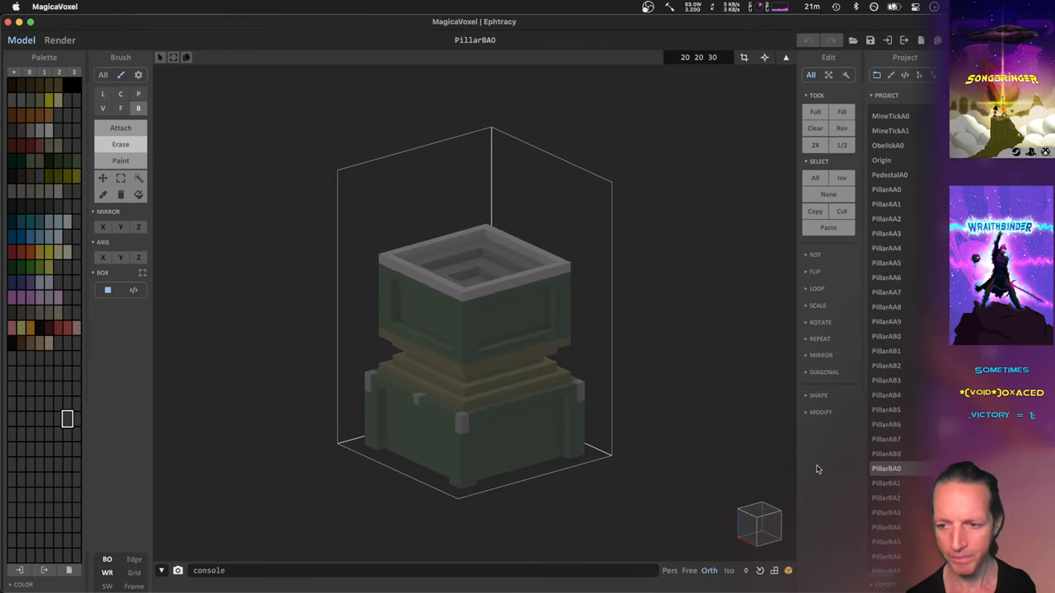
pyautogui.scroll(-3)
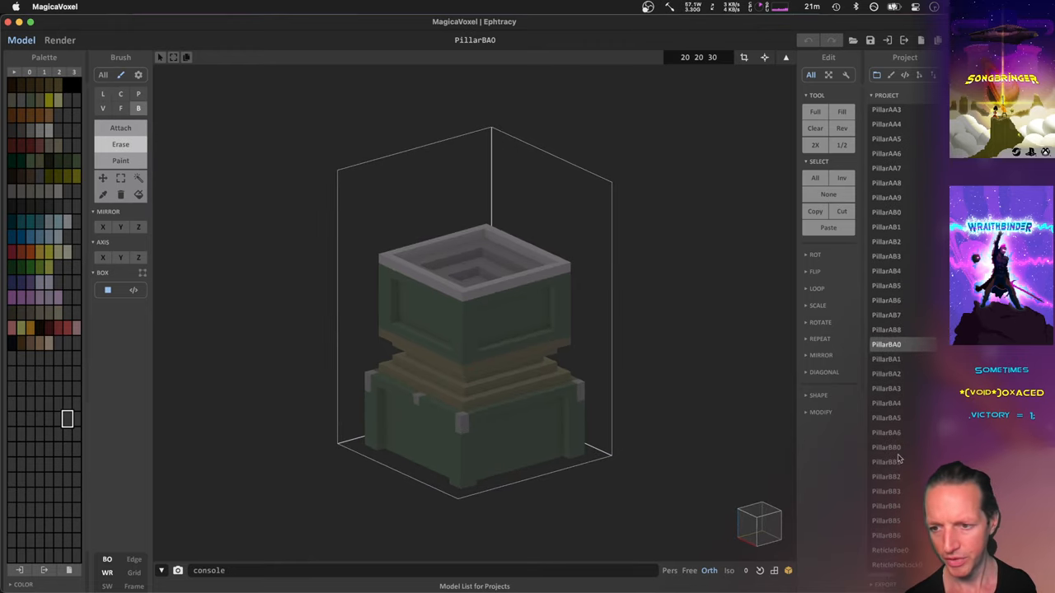
# Load the PillarBB0 model from the Project list and orbit to inspect it
pyautogui.click(887, 447)
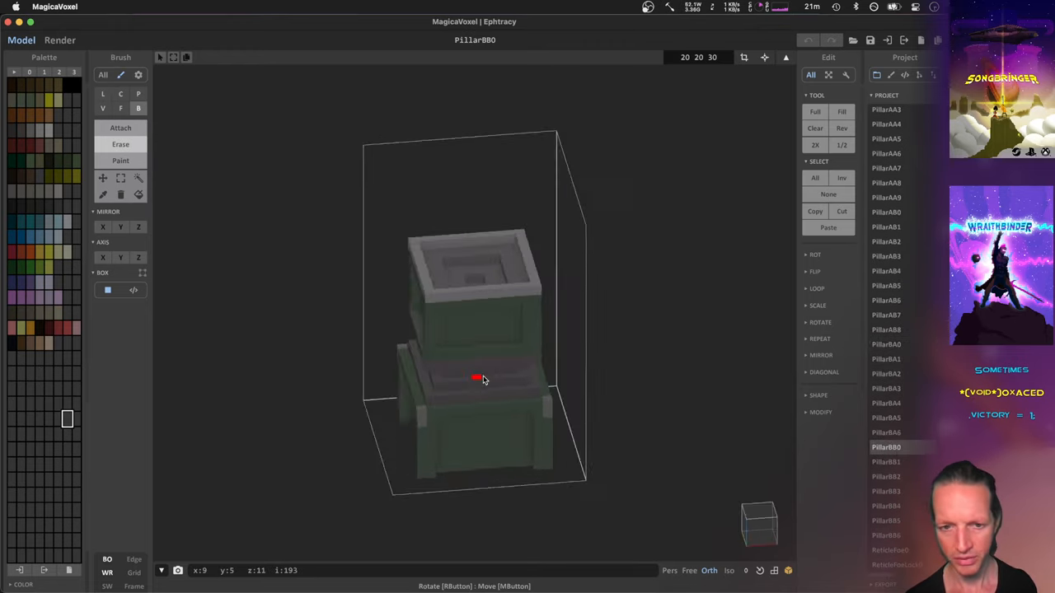
pyautogui.moveTo(481, 379); pyautogui.dragTo(502, 341)
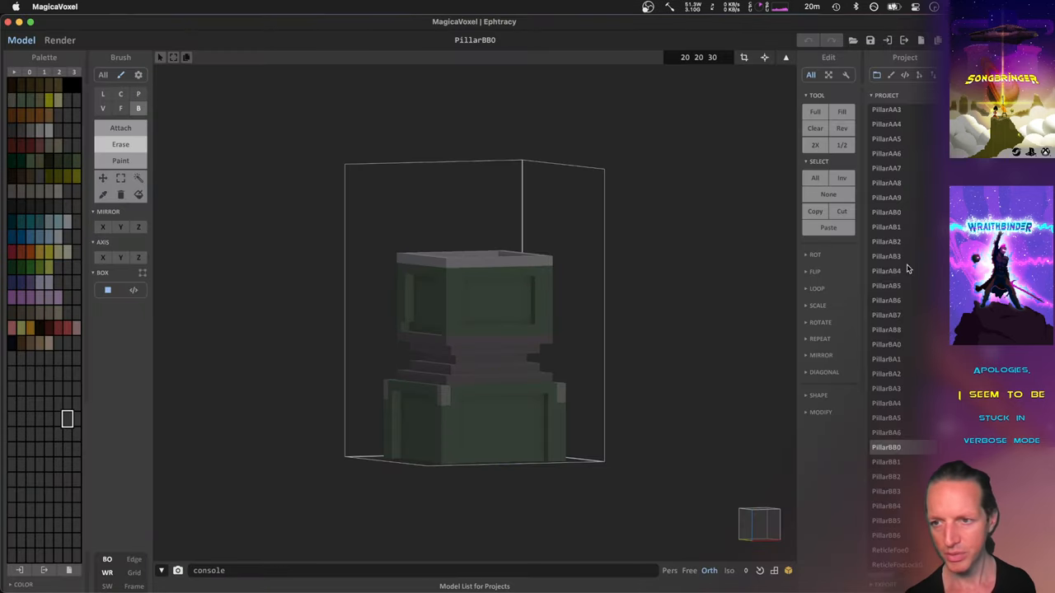
pyautogui.scroll(-3)
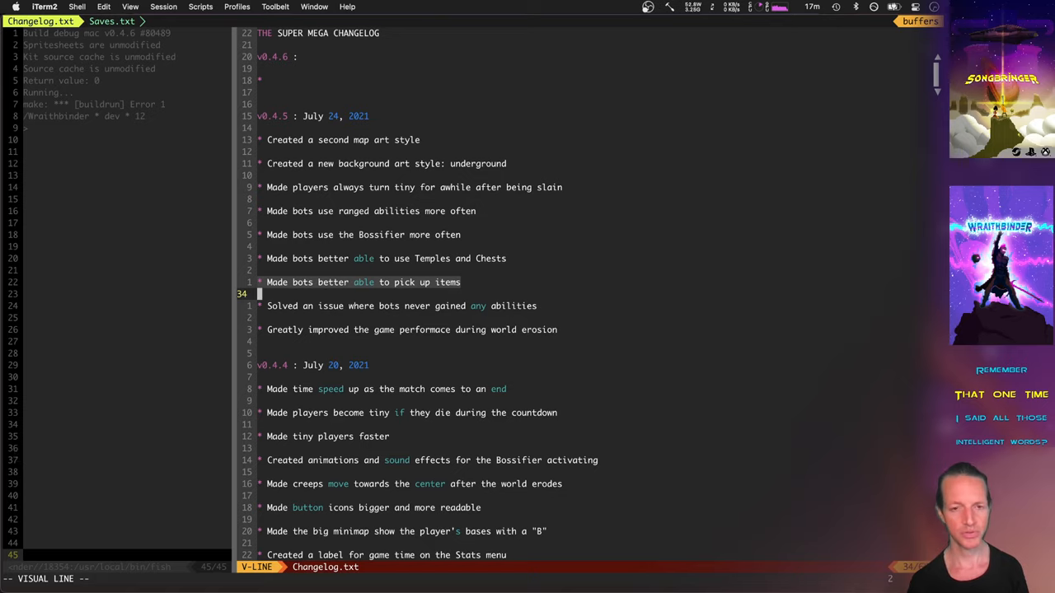
# Finish marking the v0.4.5 bot pickup changelog entries and bring up the tag search for tick
pyautogui.press('Escape')
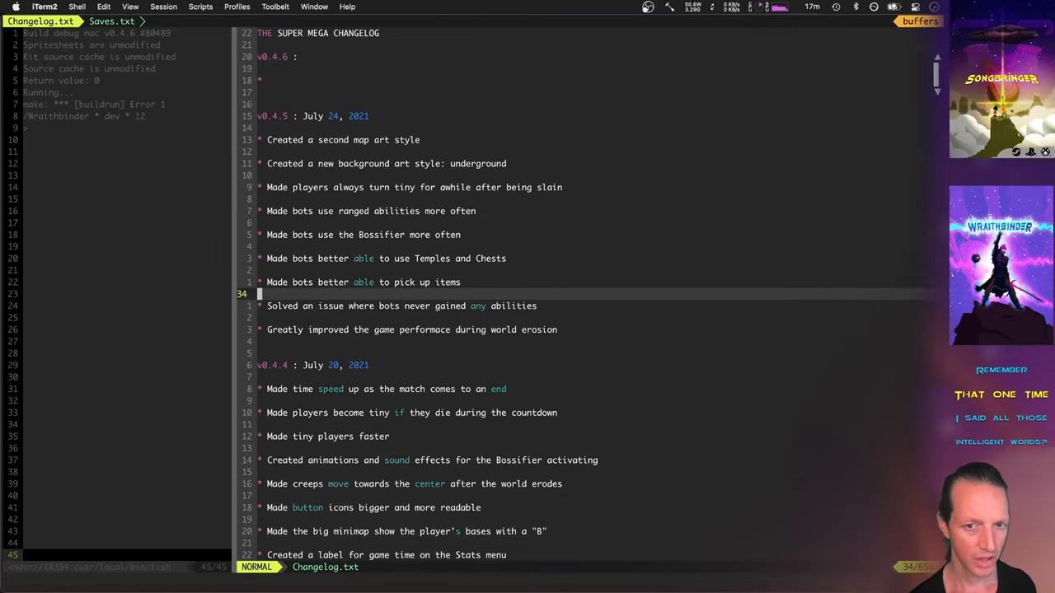
pyautogui.scroll(-3)
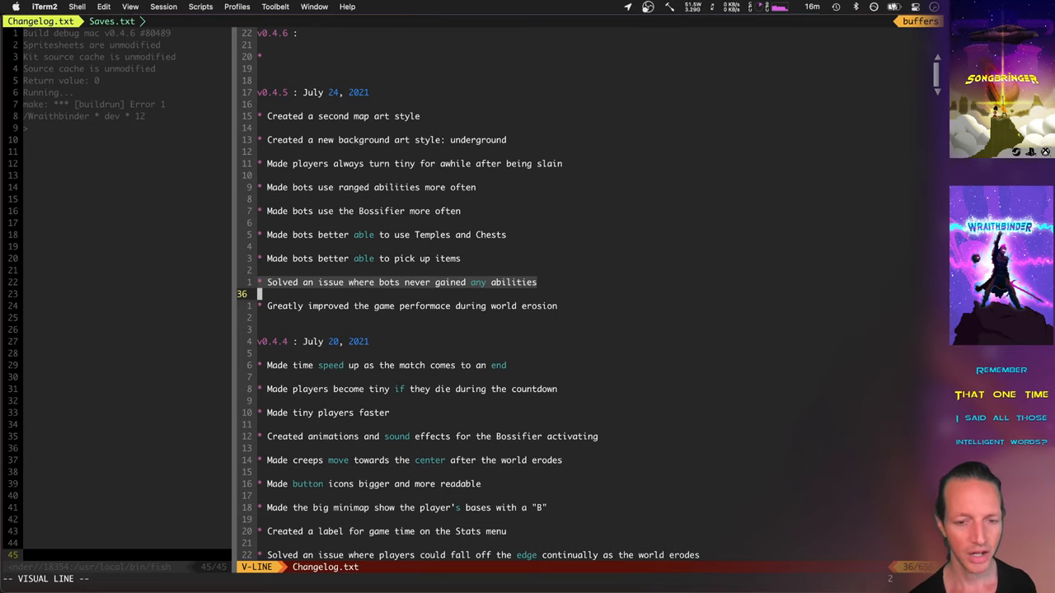
pyautogui.press('Escape')
pyautogui.write('tick')
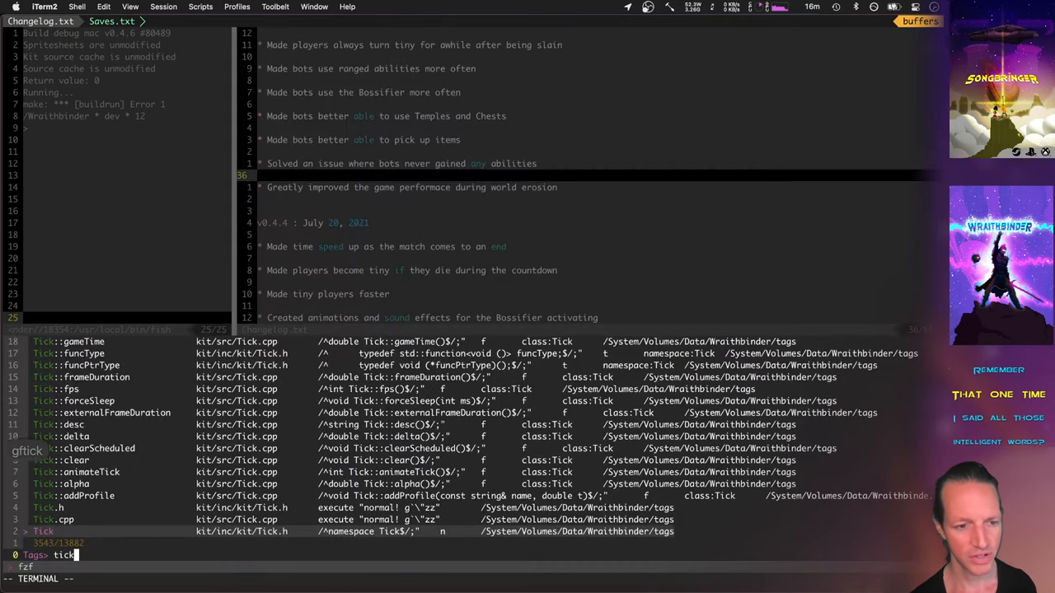
# Jump to the tickAutoAbility tag in InputSystem.cpp and review the 'if (e.ai' branch
pyautogui.press('enter')
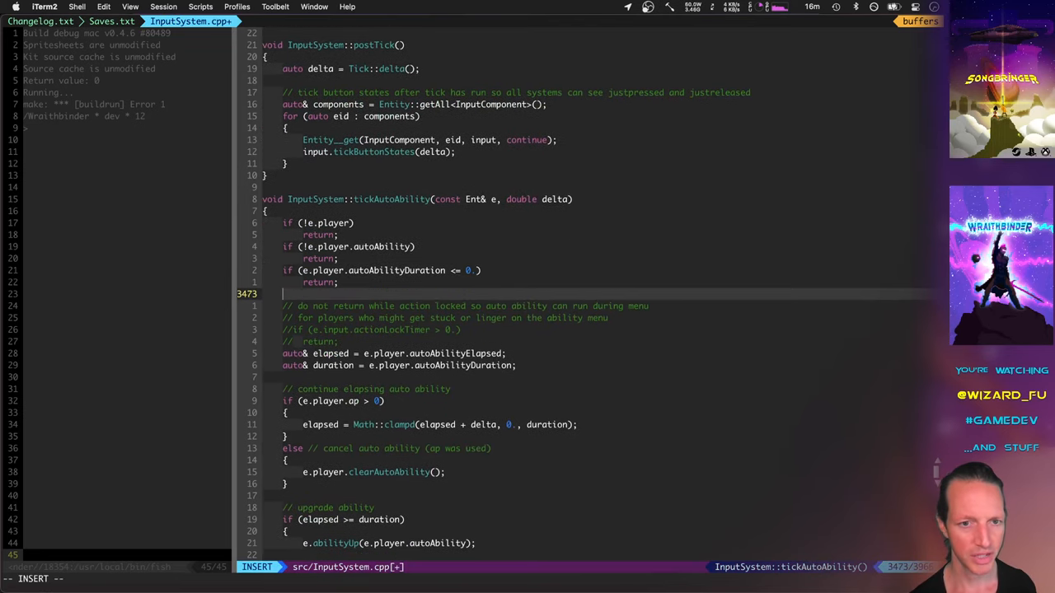
pyautogui.write('if (e.ai')
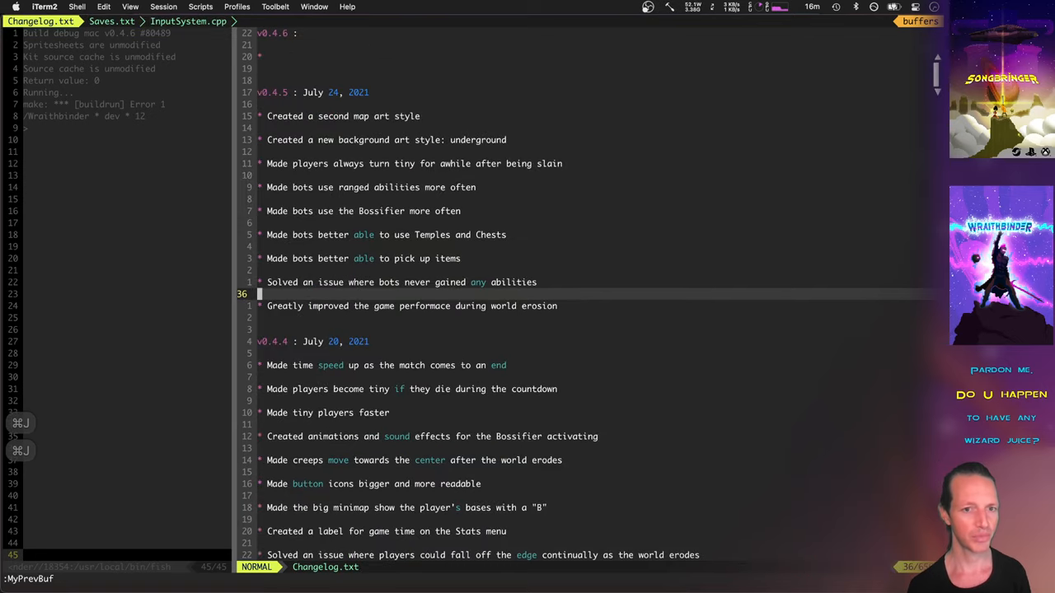
# Switch buffers to Tick.cpp at the eraseIf call in tickTick
pyautogui.press('V')
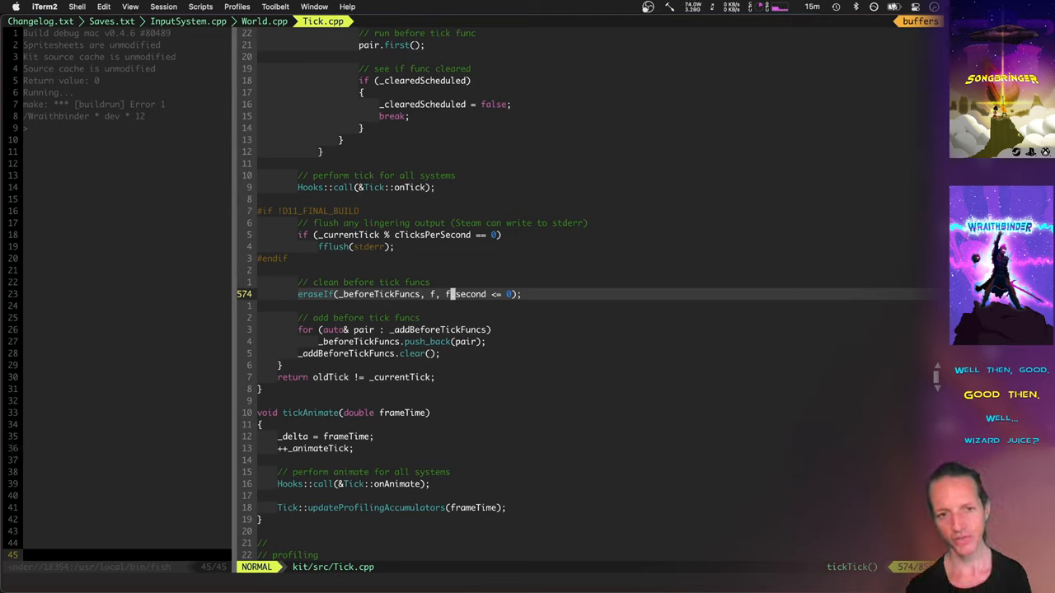
# Review the eraseIfIt macro definition in Expressions.h with visual-line highlights
pyautogui.press('i')
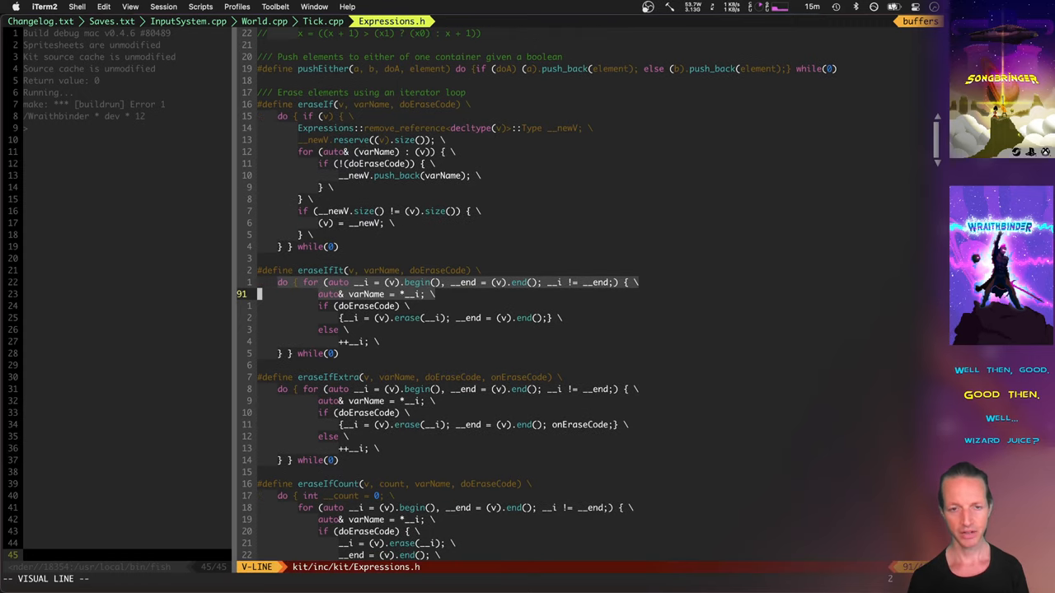
pyautogui.press('Escape')
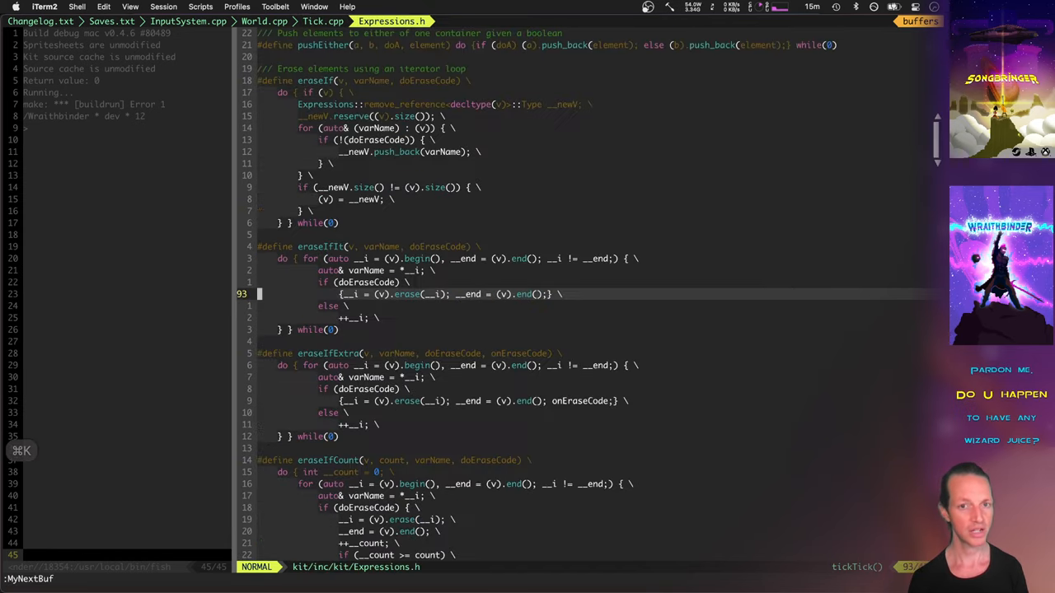
pyautogui.press('V')
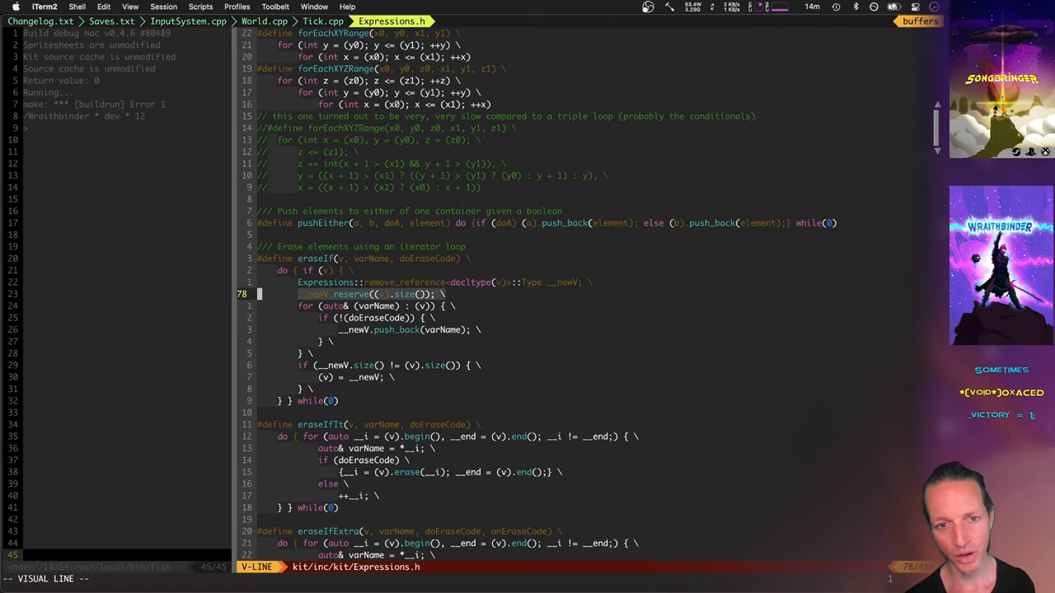
pyautogui.scroll(-3)
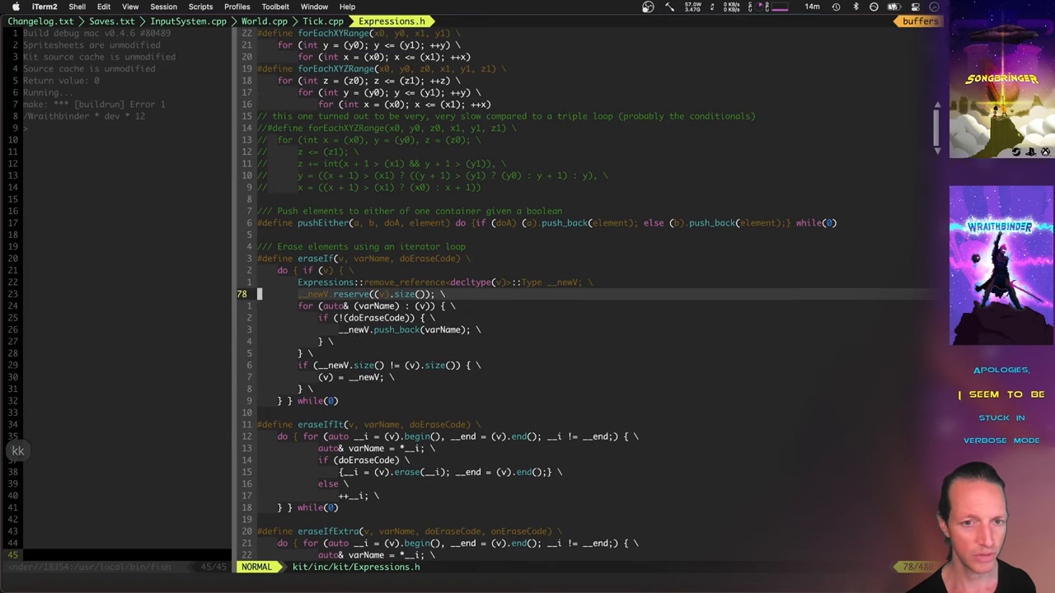
pyautogui.scroll(-3)
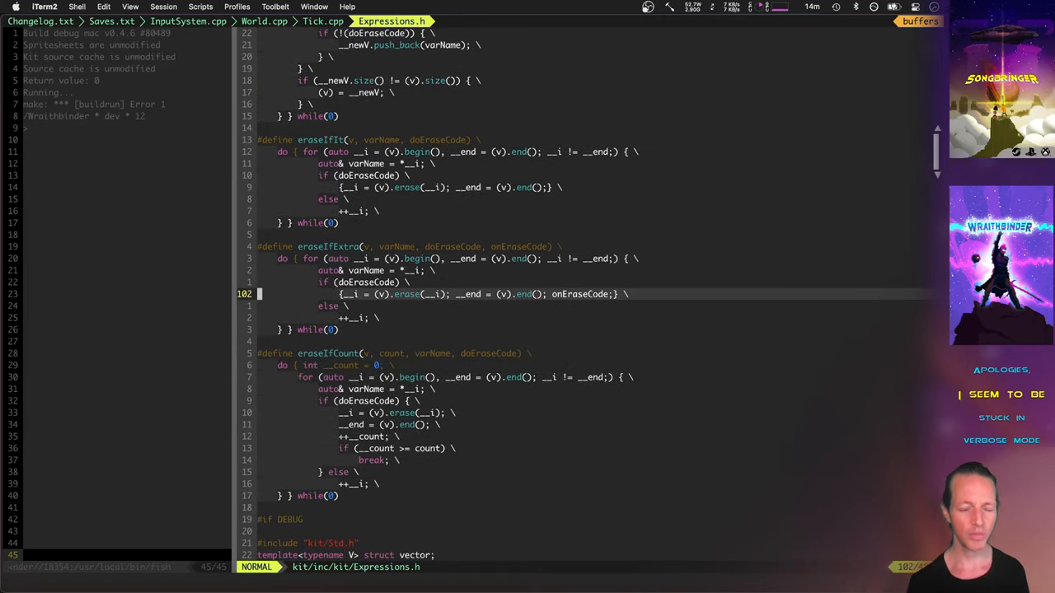
# Highlight the eraseIfExtra erase line and eraseIfIt loop header, then return to the changelog
pyautogui.press('V')
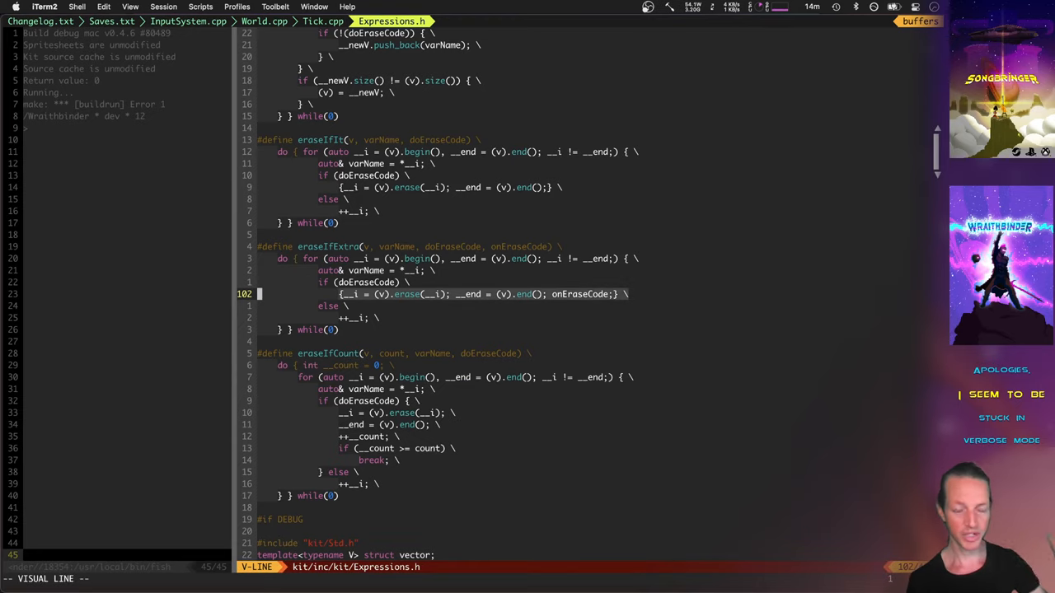
pyautogui.press('Escape')
pyautogui.write(':noh')
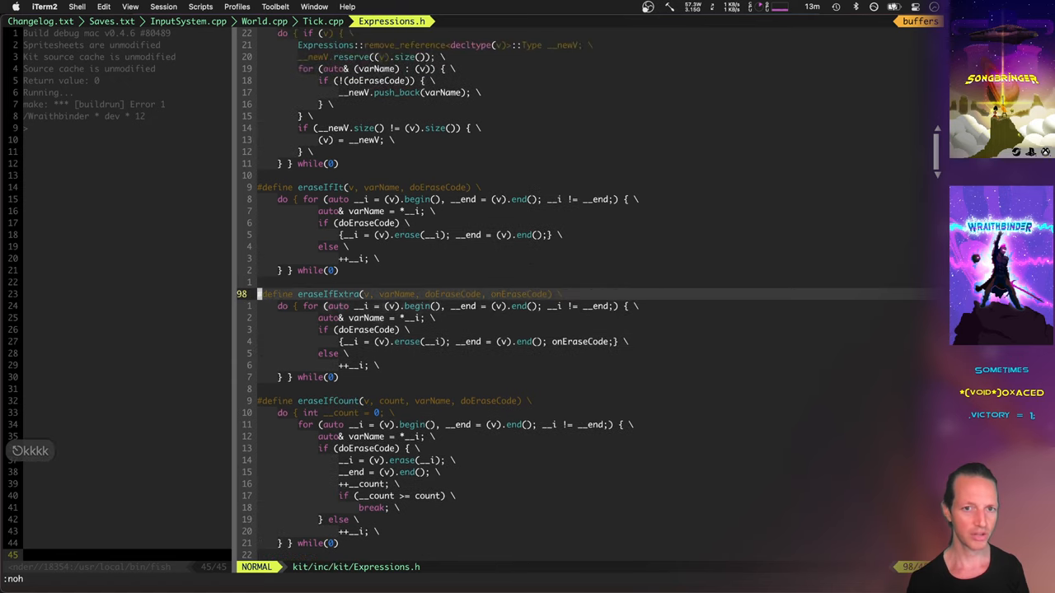
pyautogui.press('V')
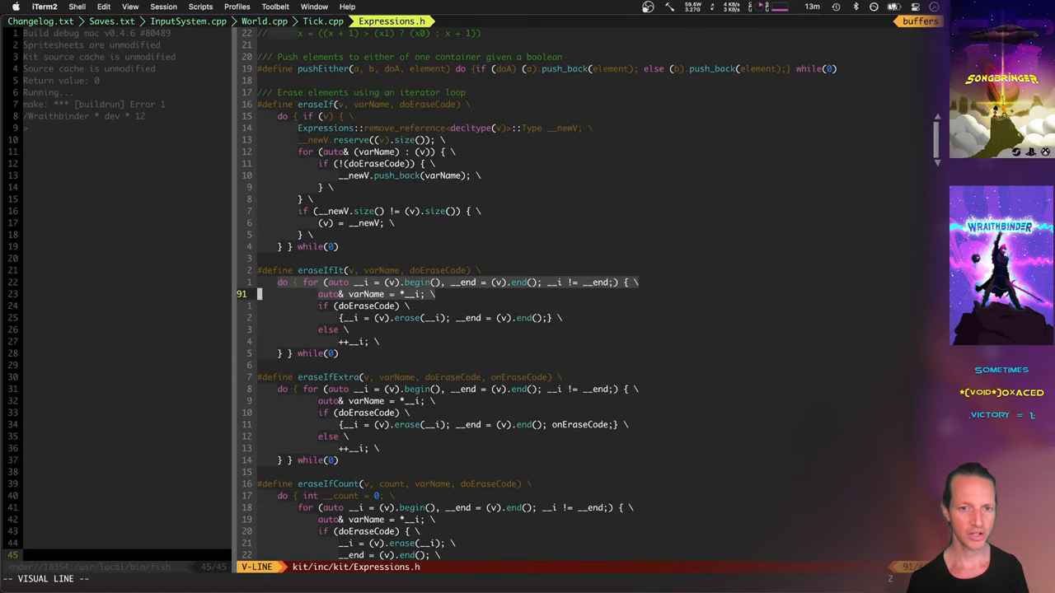
pyautogui.press('Escape')
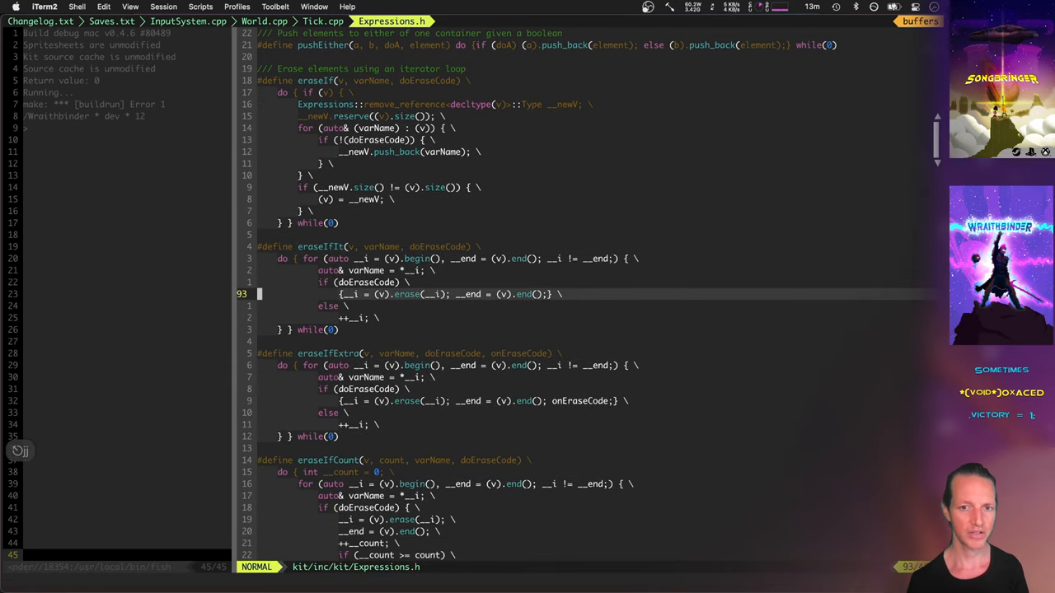
pyautogui.press('V')
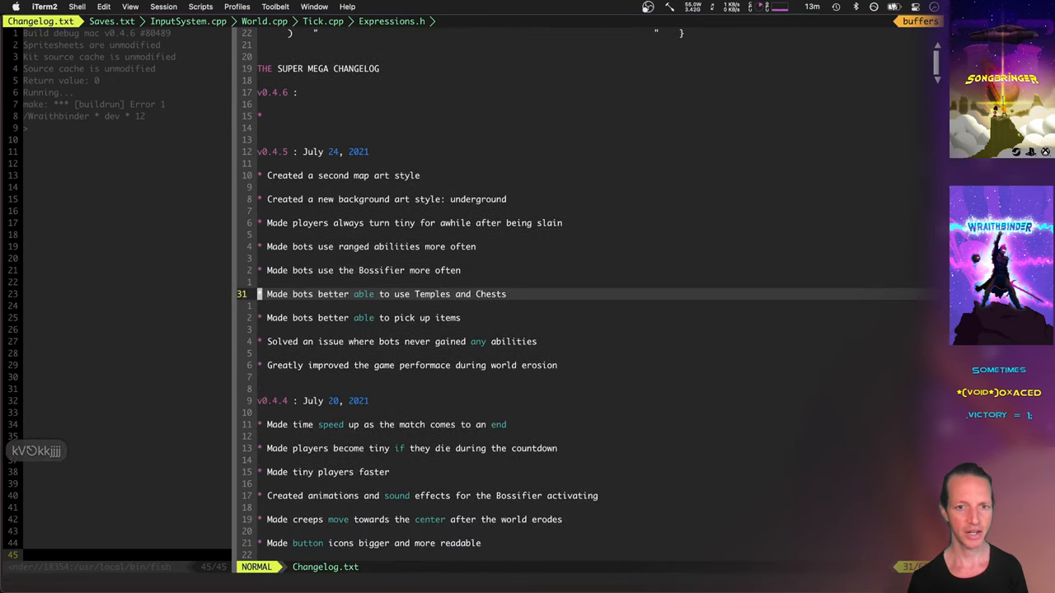
# Highlight the Temples and Chests changelog line and switch to the TempleAcid.txt buffer
pyautogui.press('V')
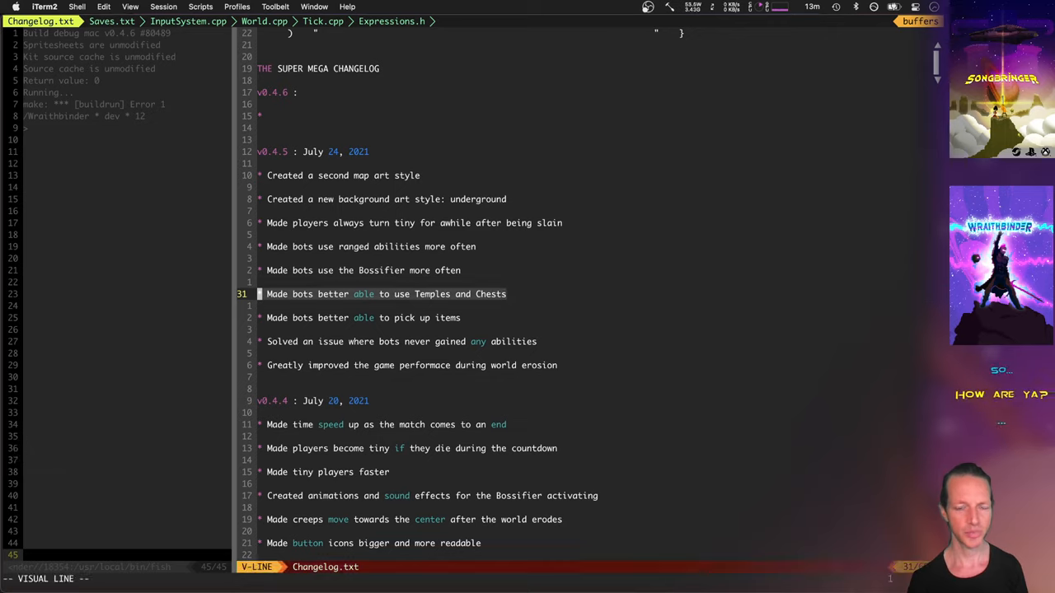
pyautogui.press('Escape')
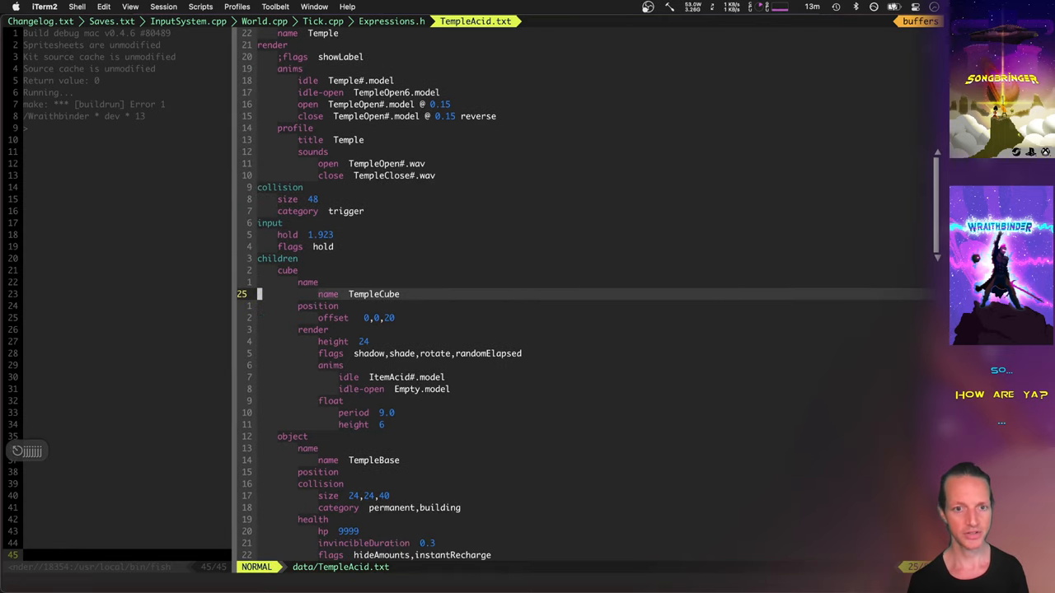
# Highlight the TempleBase collision size line in TempleAcid.txt and start a :Tags search
pyautogui.scroll(-3)
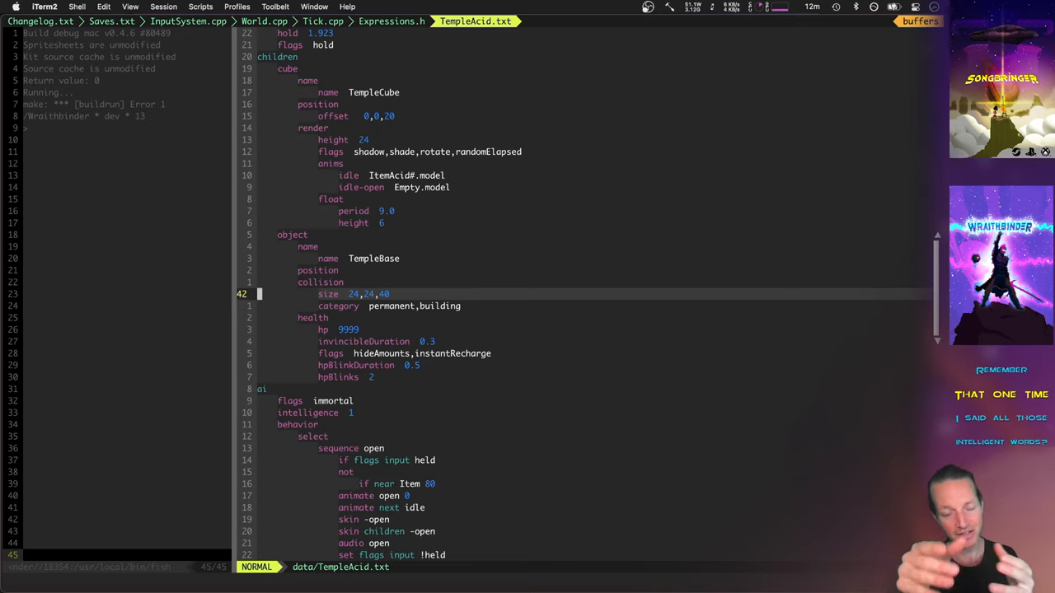
pyautogui.press('V')
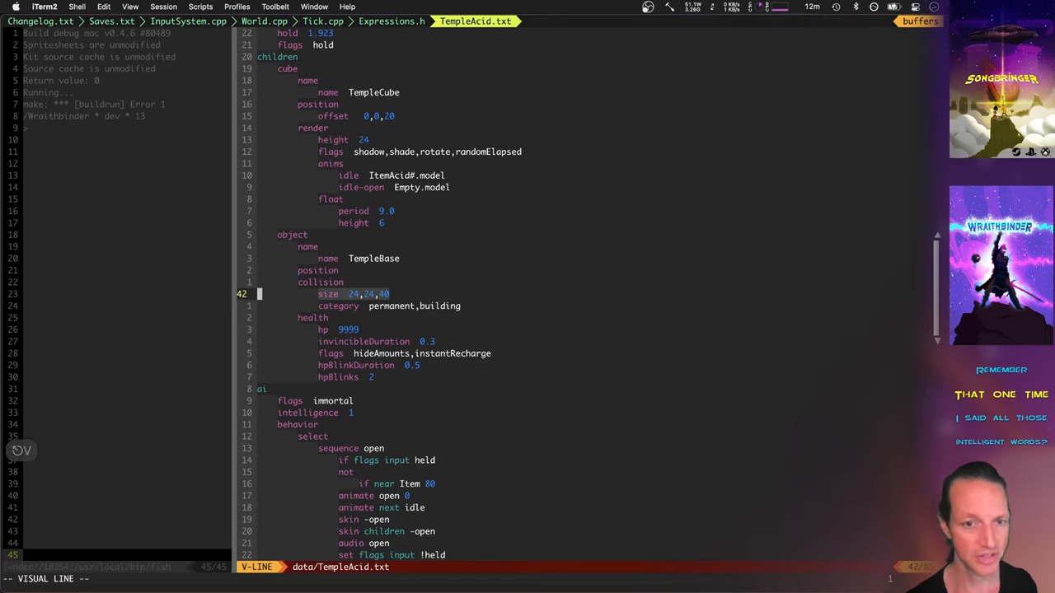
pyautogui.press('Escape')
pyautogui.write('is')
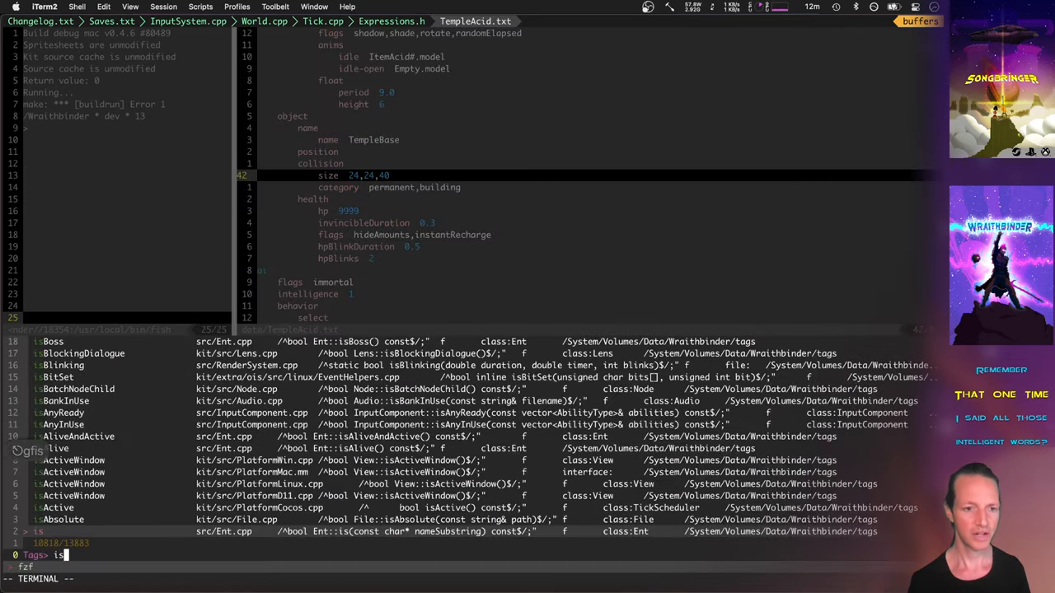
# Find 'tick' in tags, land in AISystem::tickPath and highlight the large-target path size check
pyautogui.write('tick')
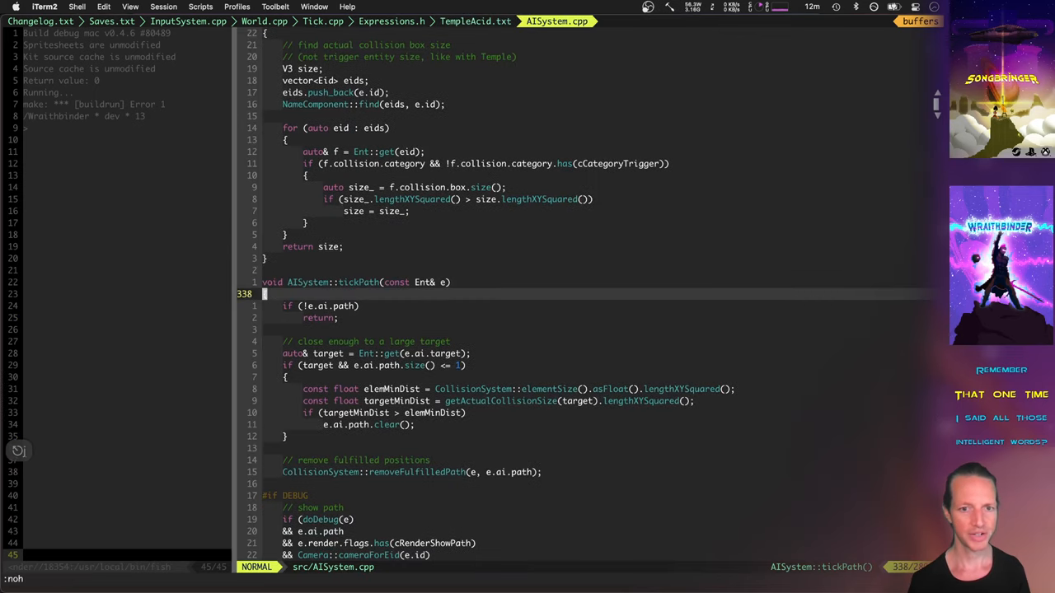
pyautogui.scroll(-3)
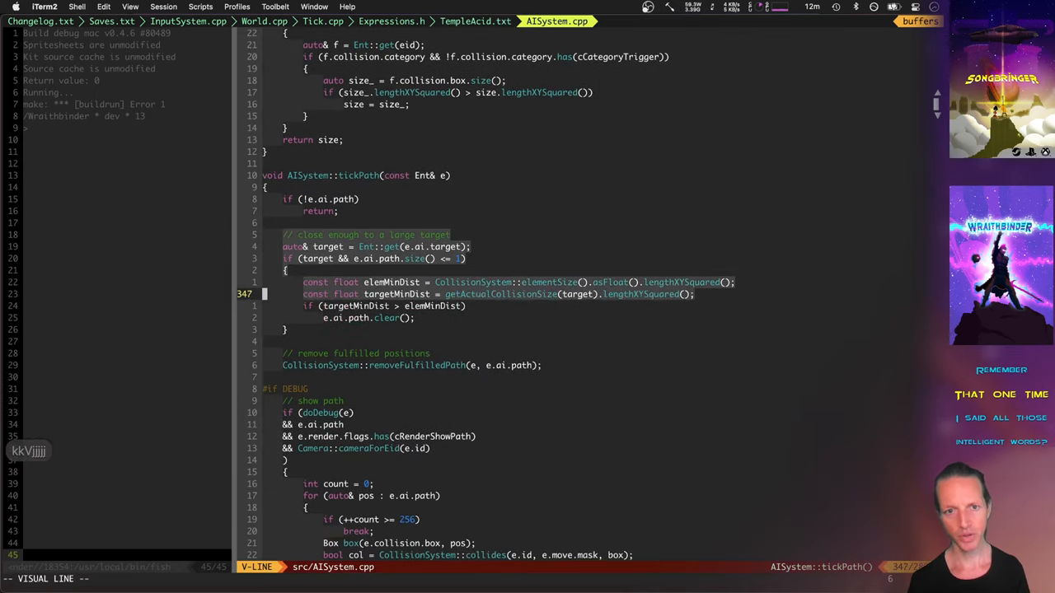
pyautogui.scroll(-3)
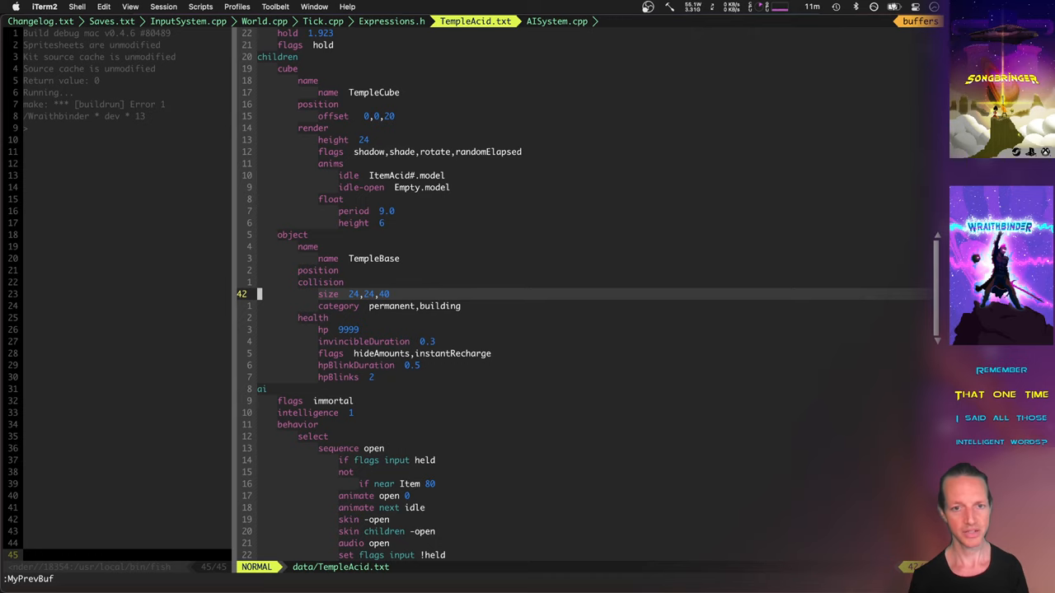
pyautogui.scroll(-3)
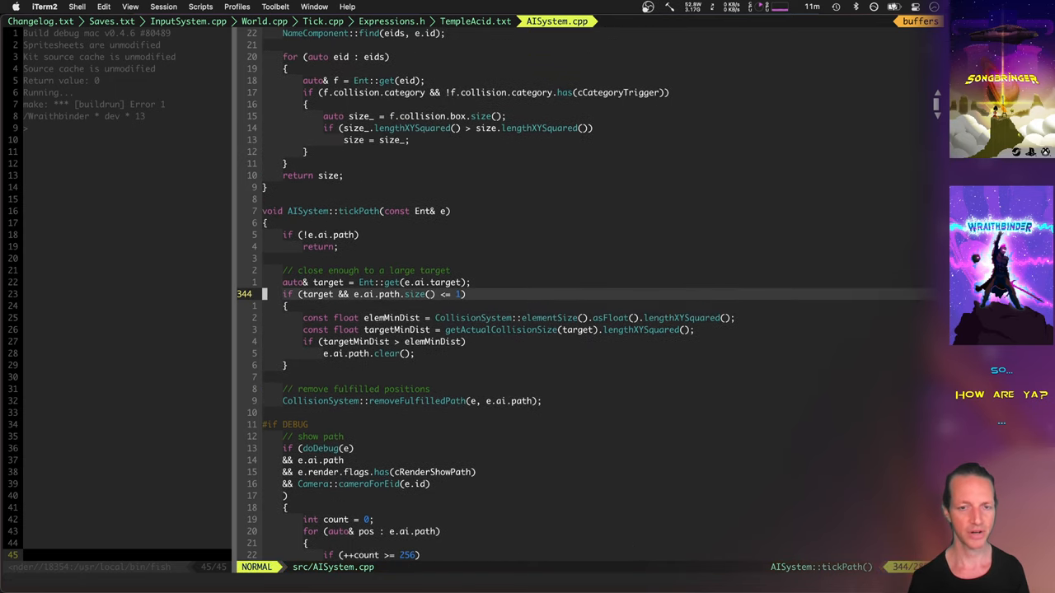
pyautogui.press('V')
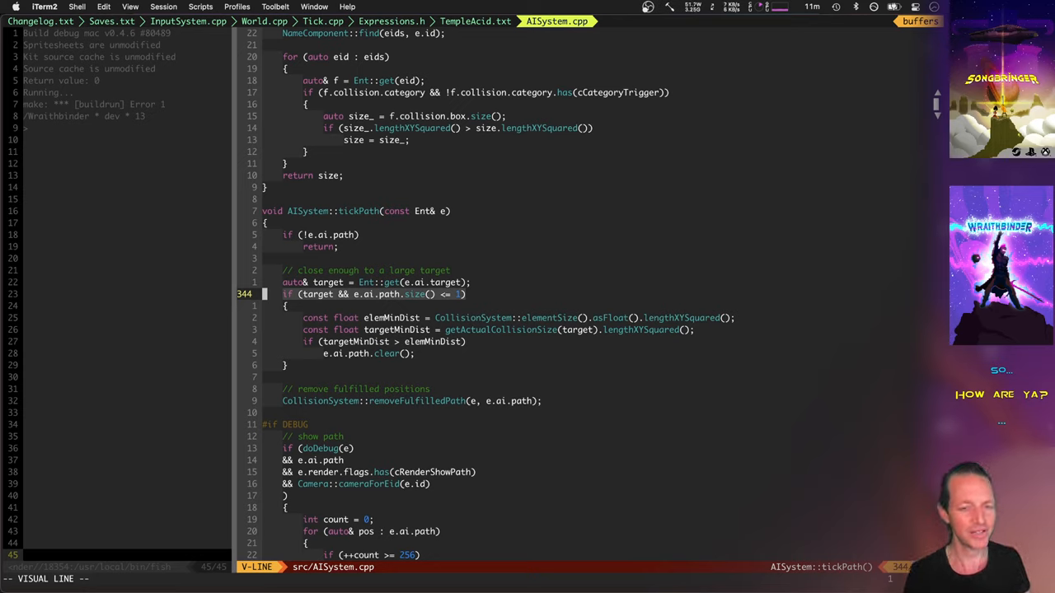
pyautogui.press('Escape')
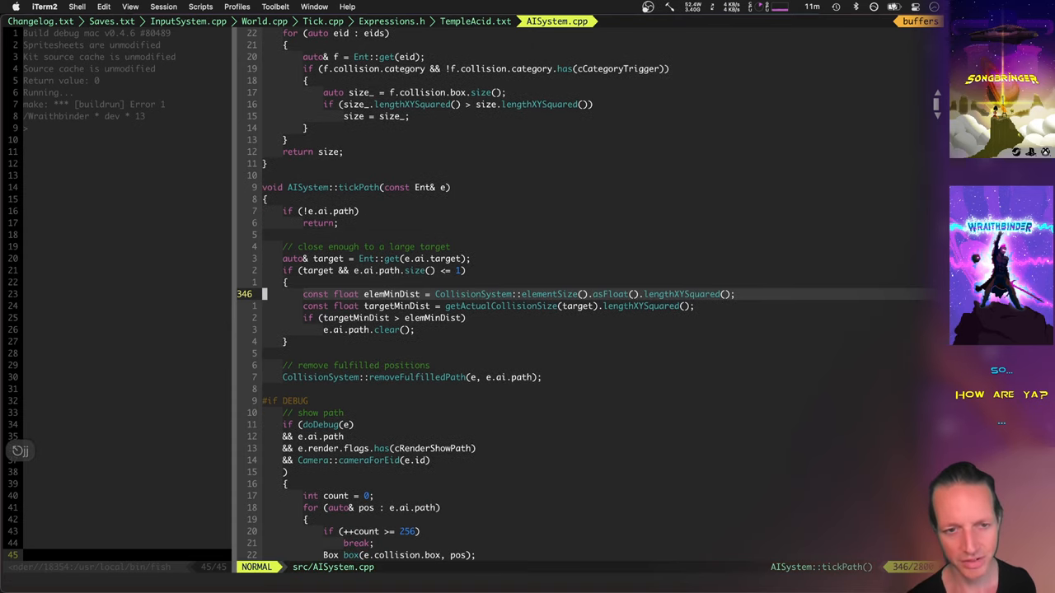